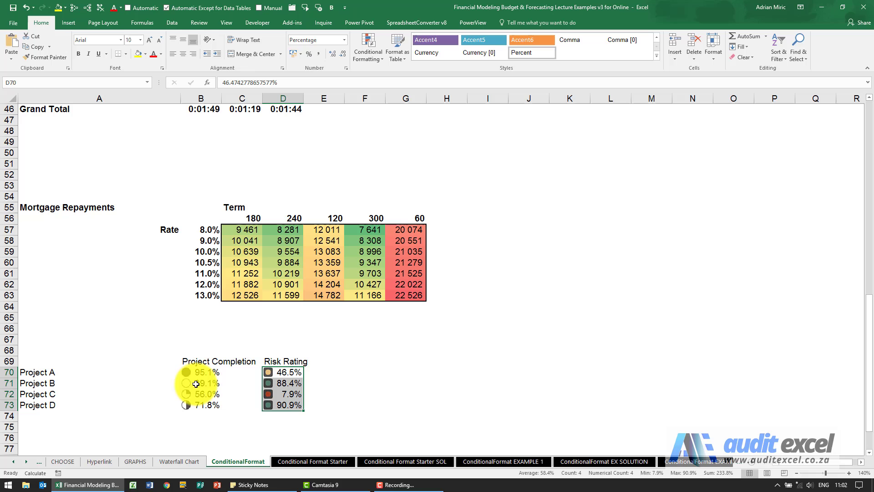
Select the Weekday duration cells B29:B45.
scroll("up", 3)
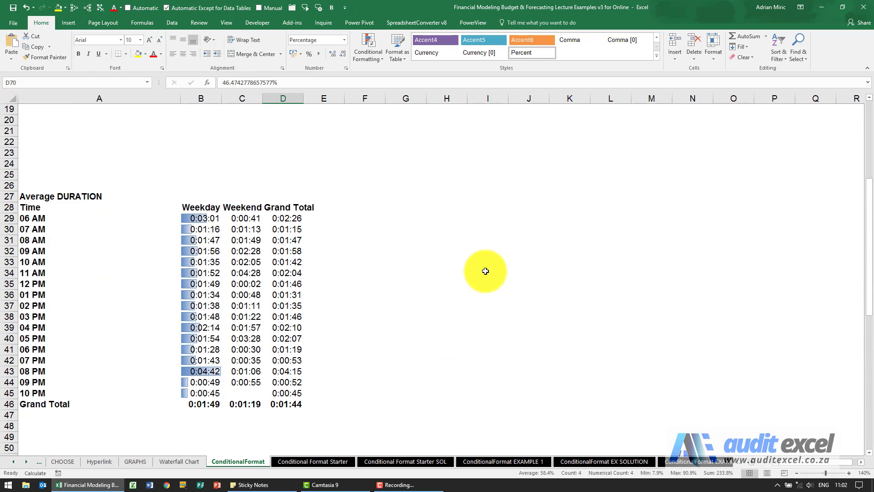
scroll("up", 3)
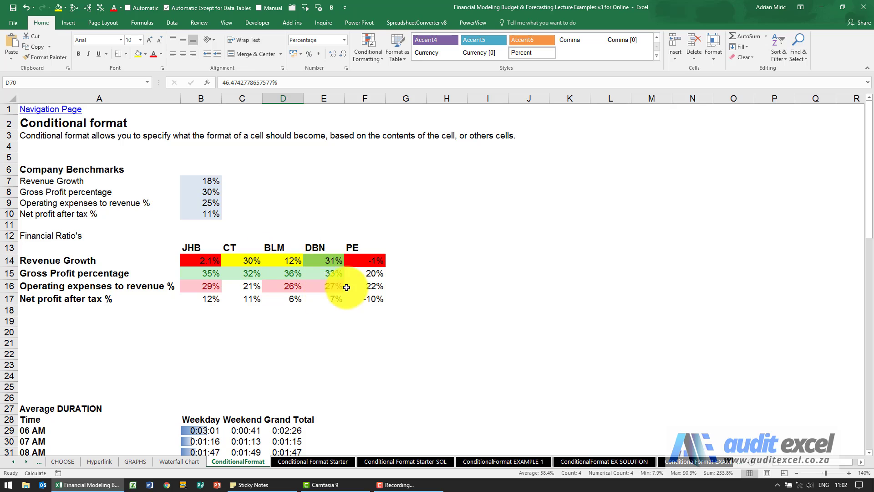
mouse_move(310, 282)
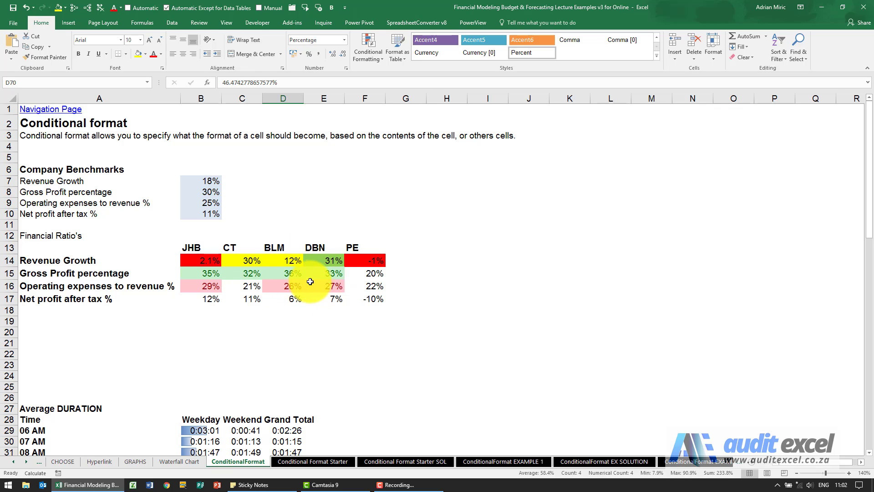
scroll("down", 3)
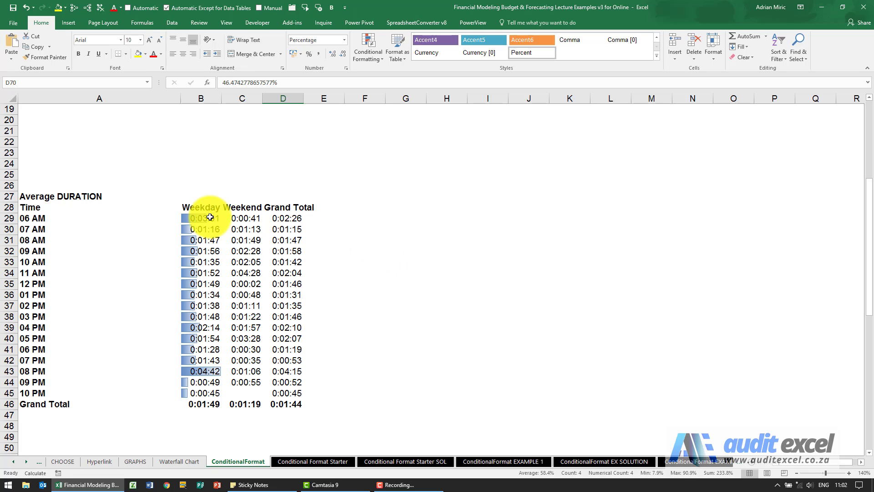
scroll("down", 3)
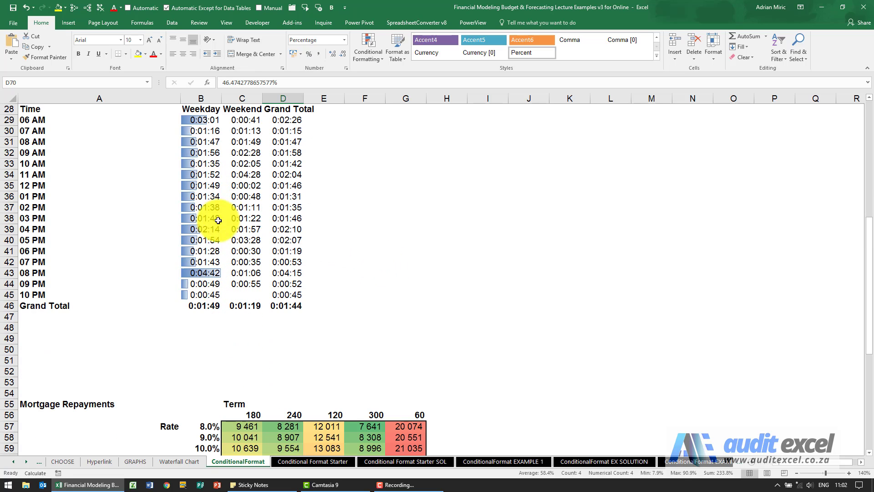
scroll("down", 3)
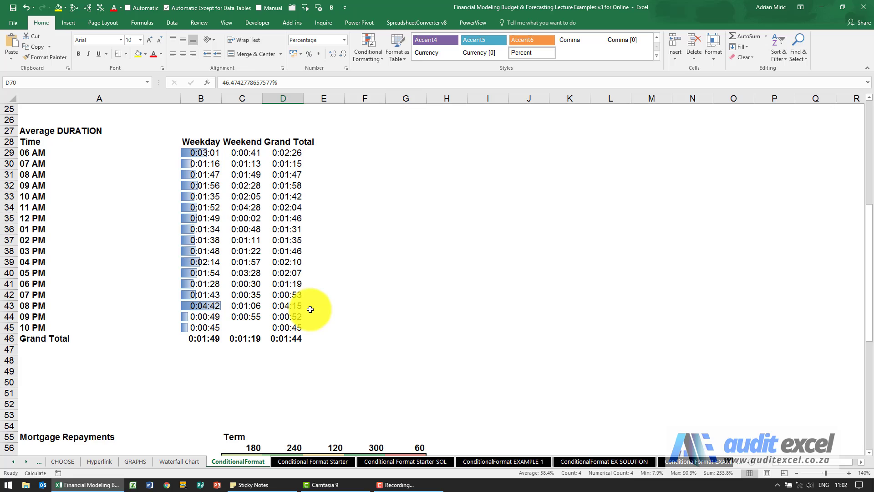
left_click_drag(201, 152, 200, 207)
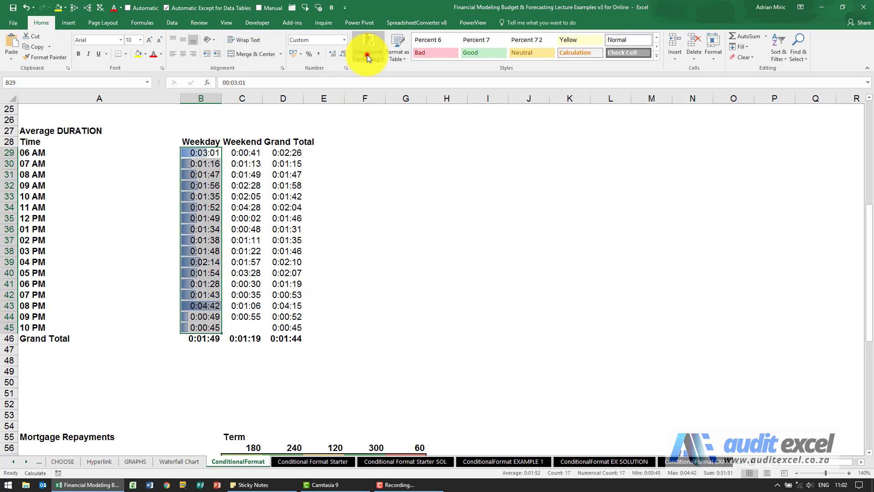
Bring up the data bar rule on those cells in the Rules Manager for editing.
left_click(367, 46)
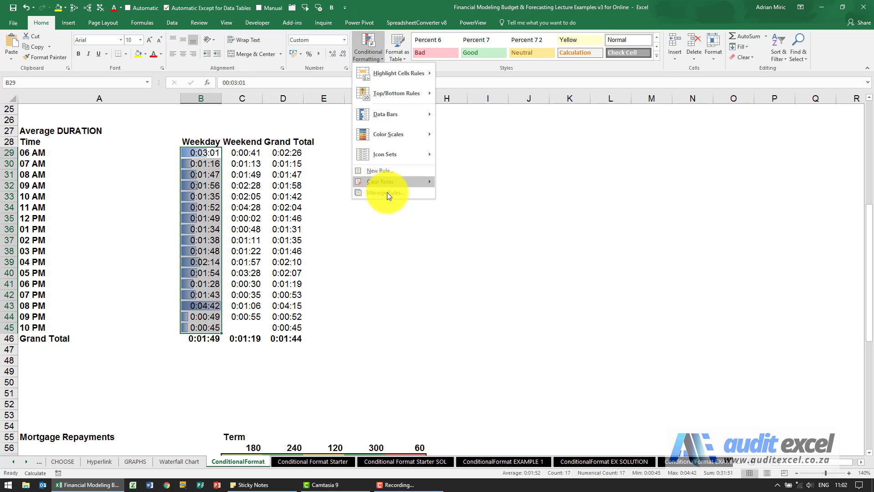
left_click(385, 193)
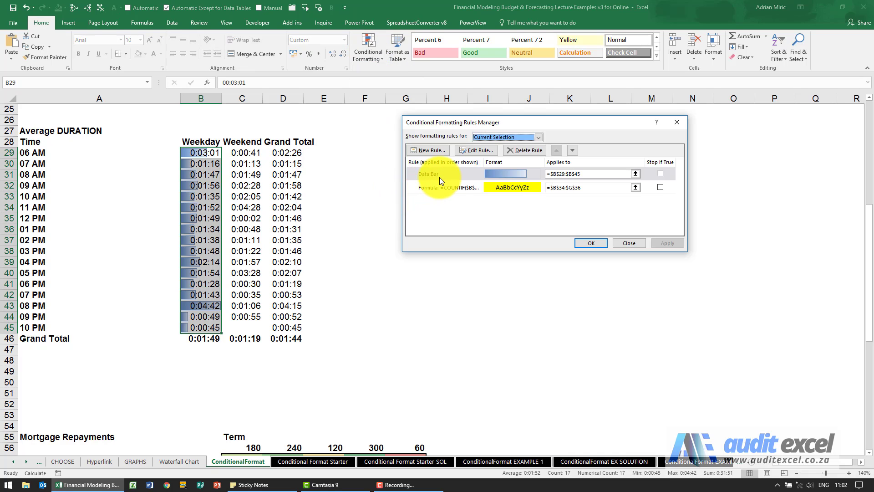
left_click(440, 174)
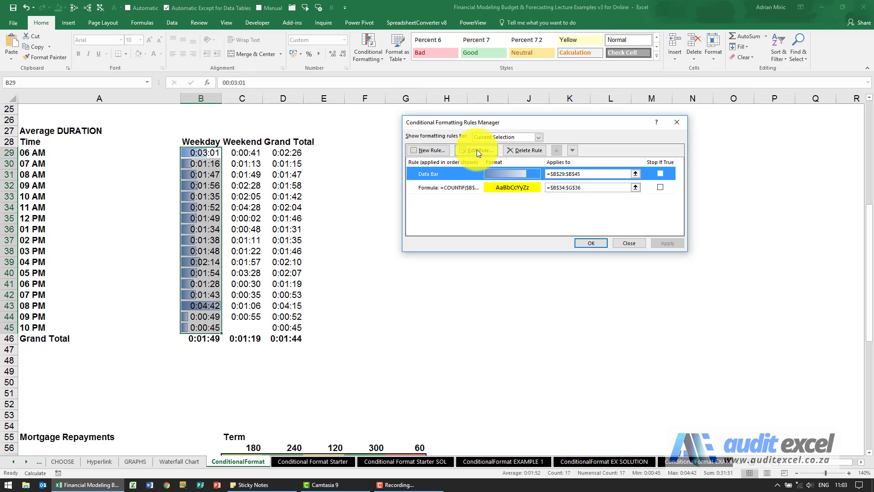
left_click(477, 150)
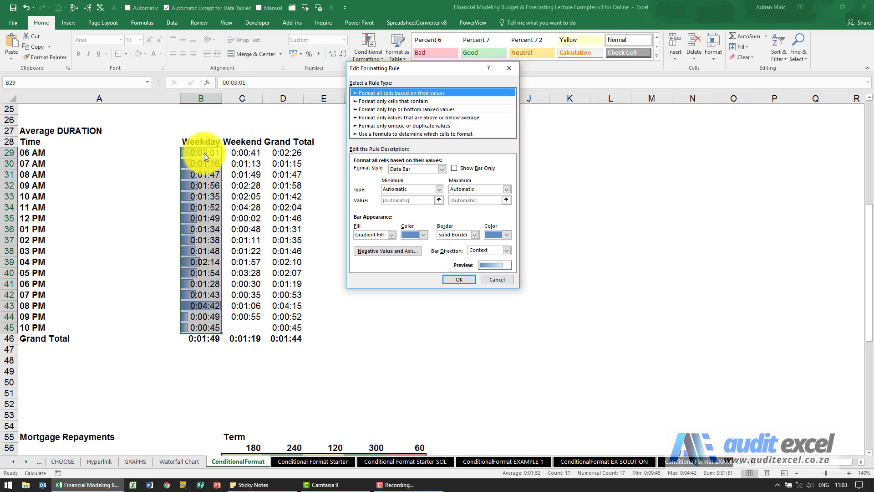
left_click(440, 169)
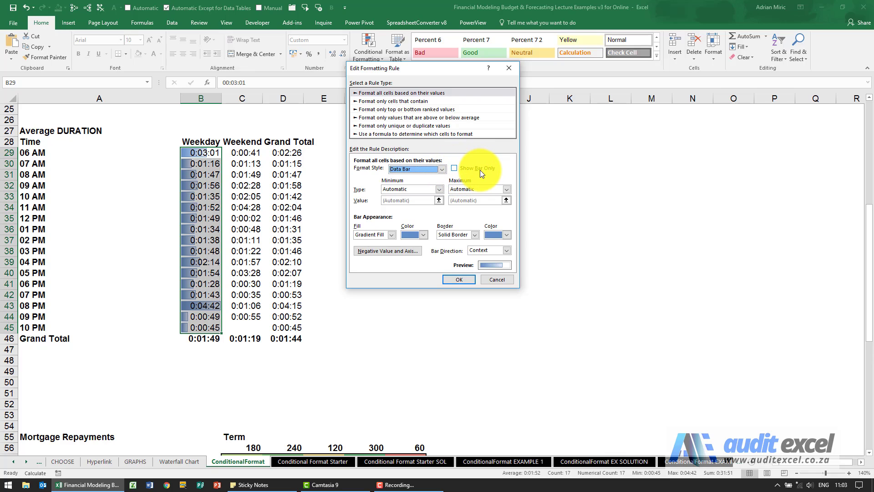
mouse_move(436, 190)
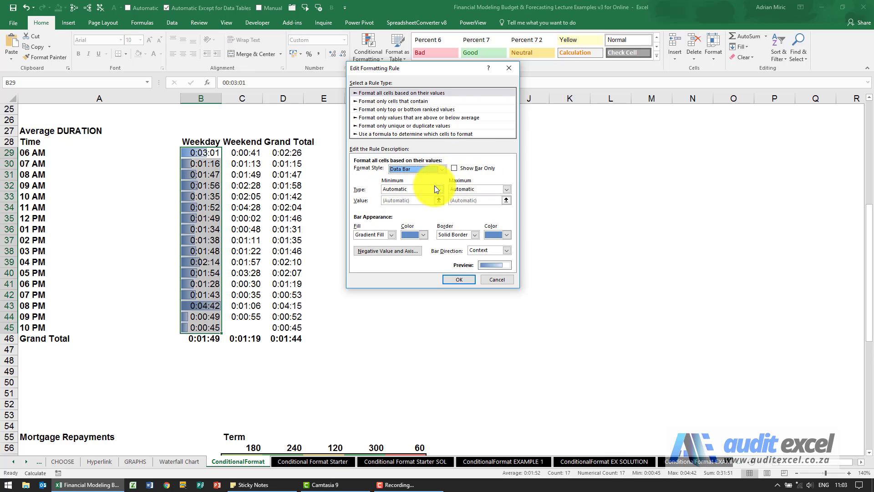
left_click(453, 168)
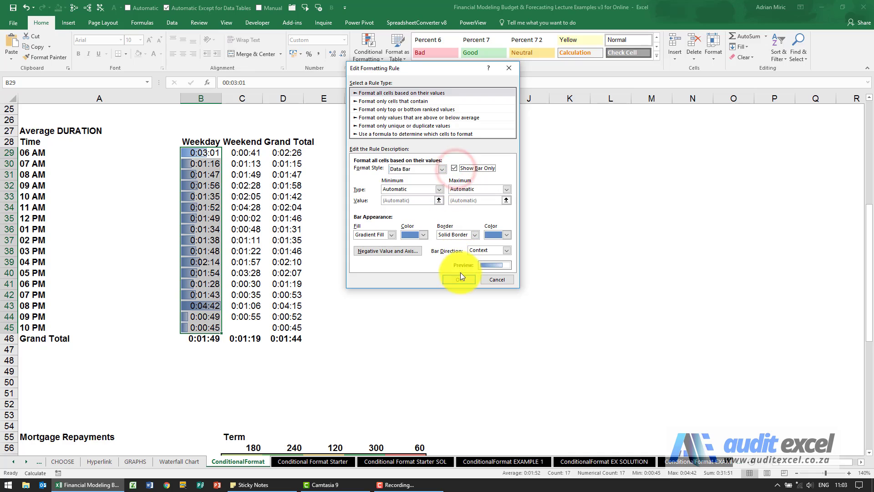
left_click(459, 279)
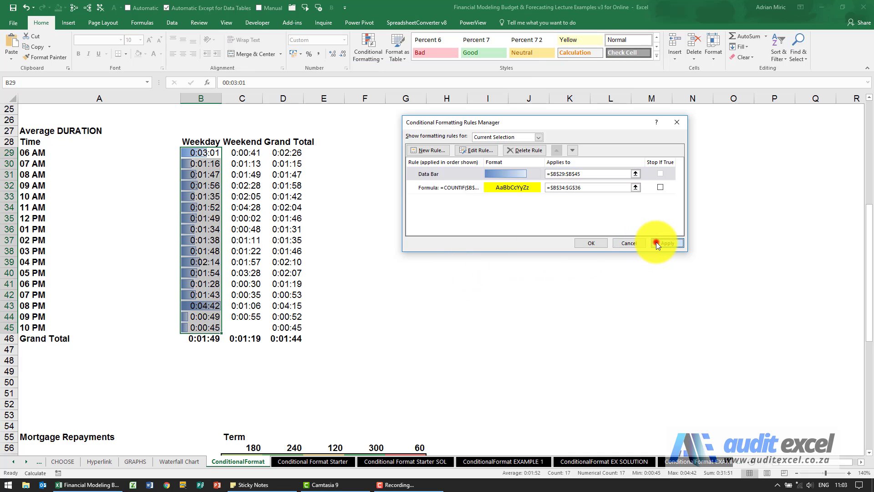
left_click(668, 243)
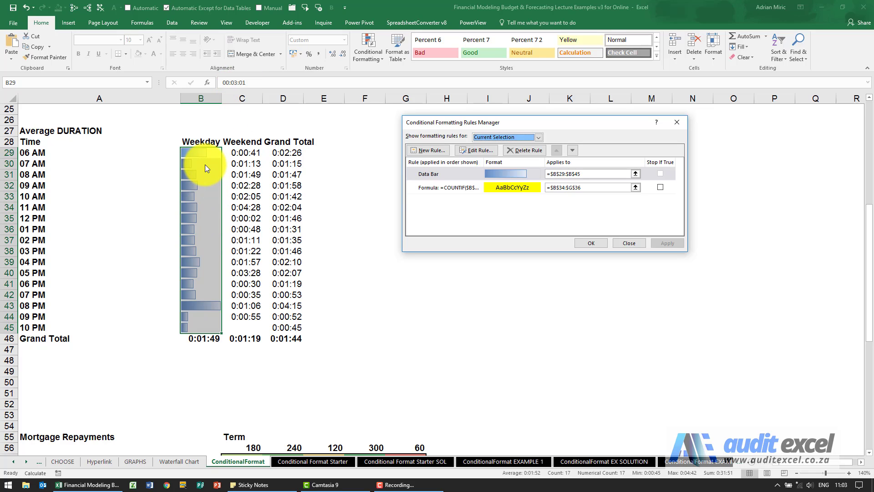
left_click(476, 150)
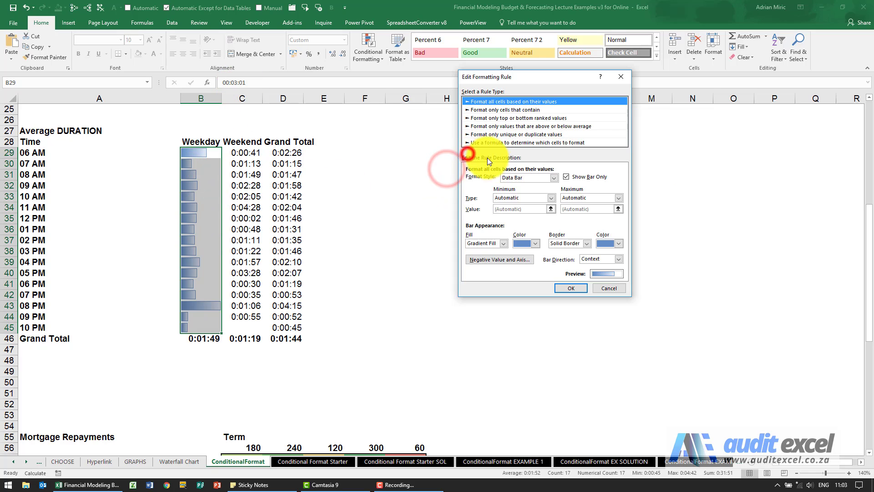
left_click(567, 177)
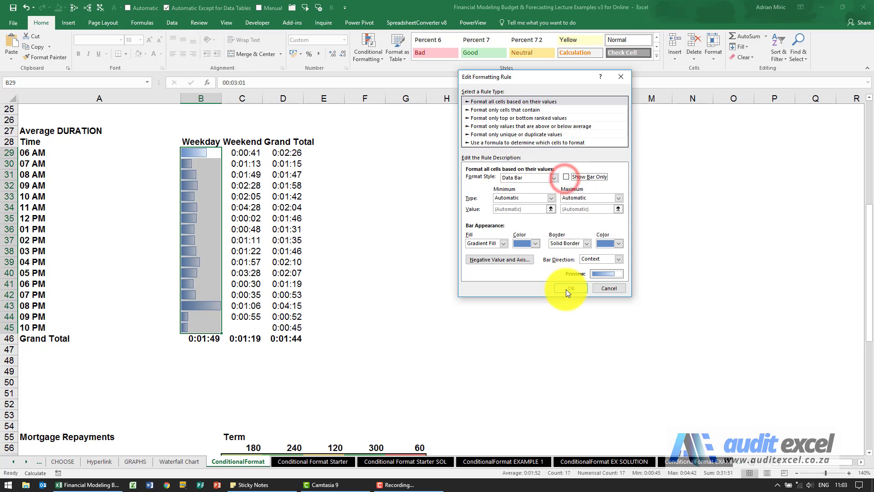
left_click(570, 288)
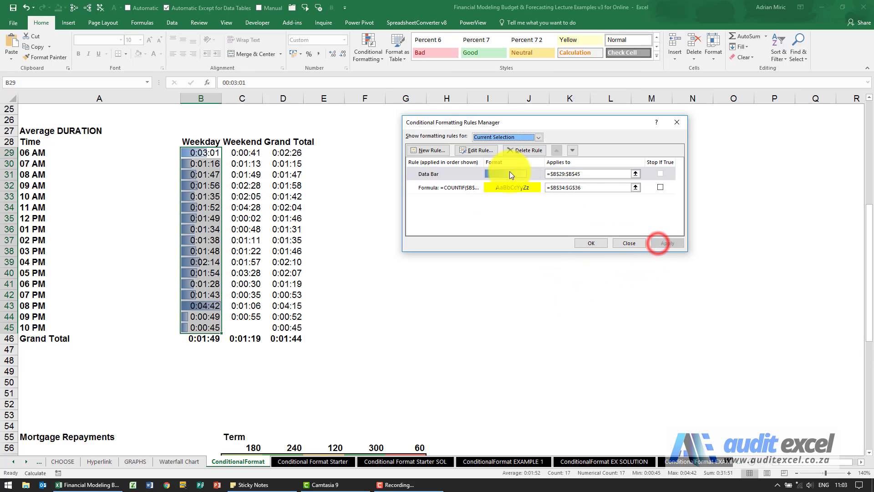
left_click(477, 150)
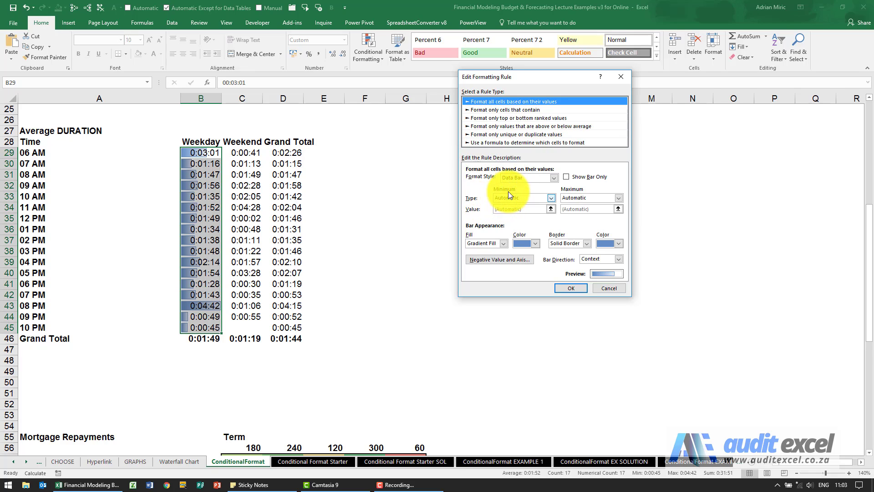
mouse_move(581, 193)
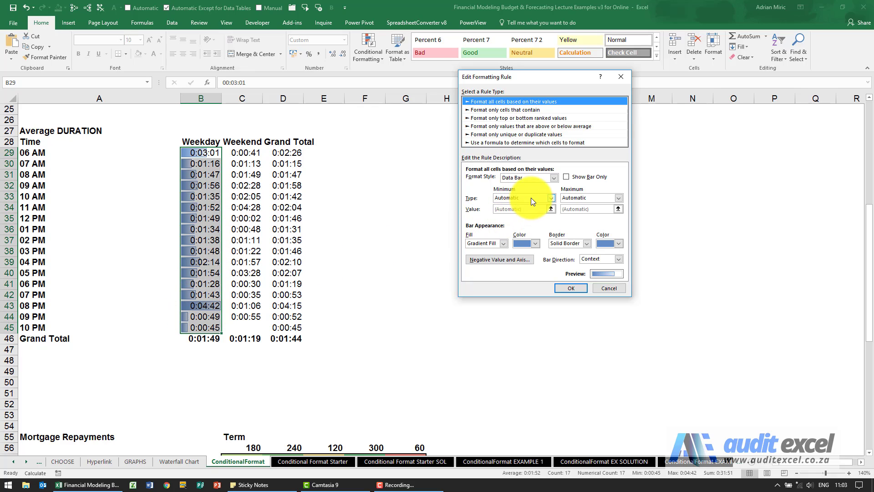
Set the data bar minimum to Lowest Value and apply it to the Weekday bars.
left_click(551, 198)
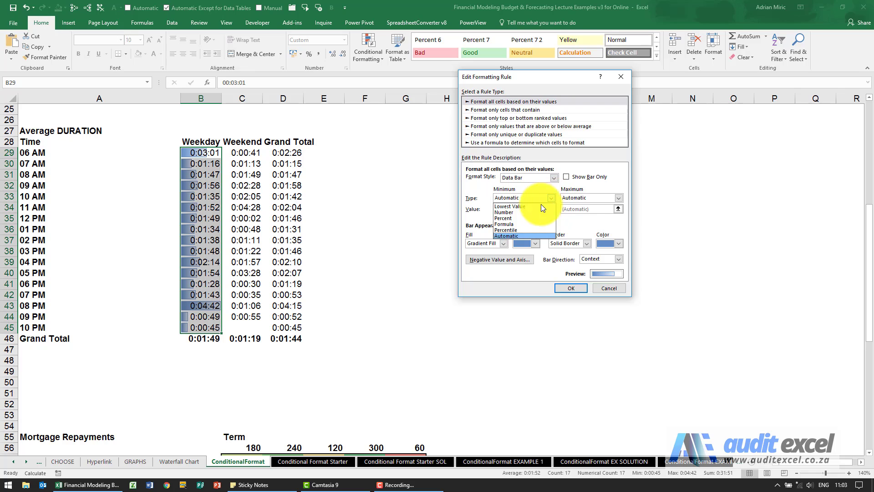
left_click(510, 207)
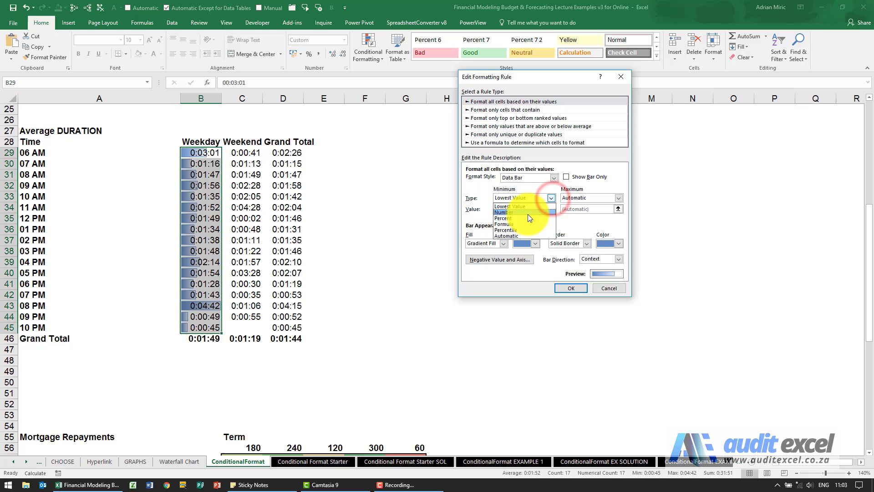
left_click(503, 212)
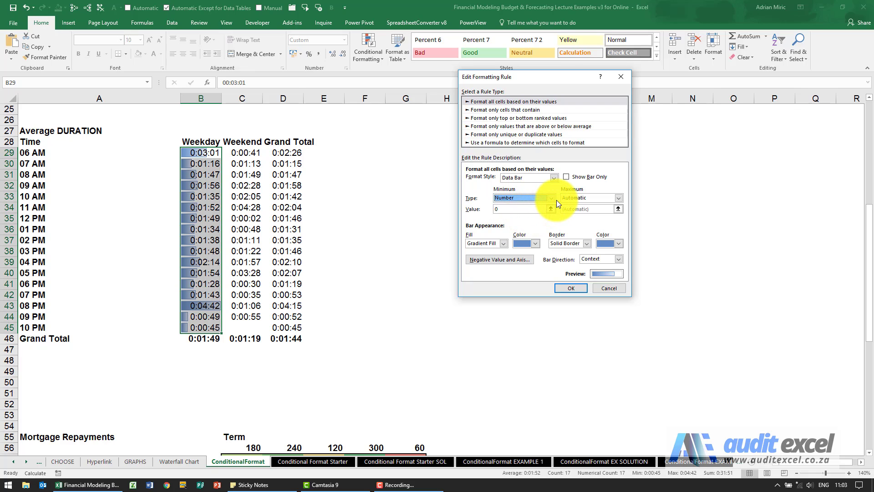
left_click(552, 198)
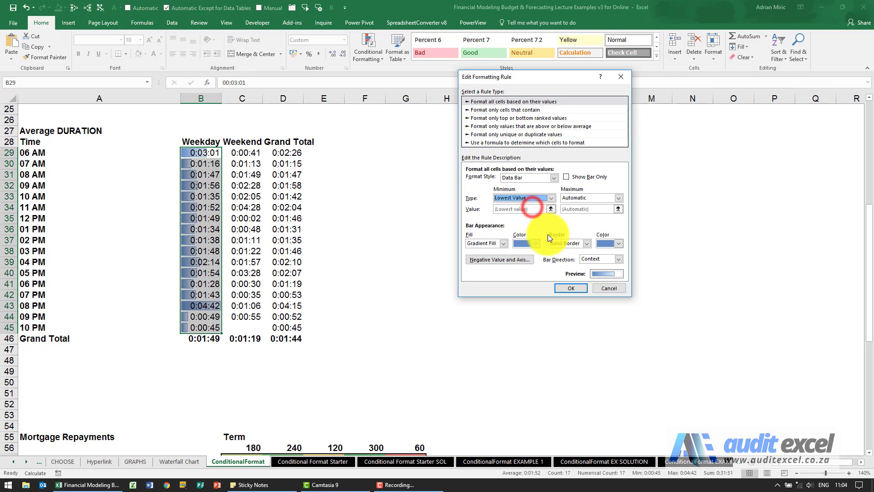
left_click(572, 288)
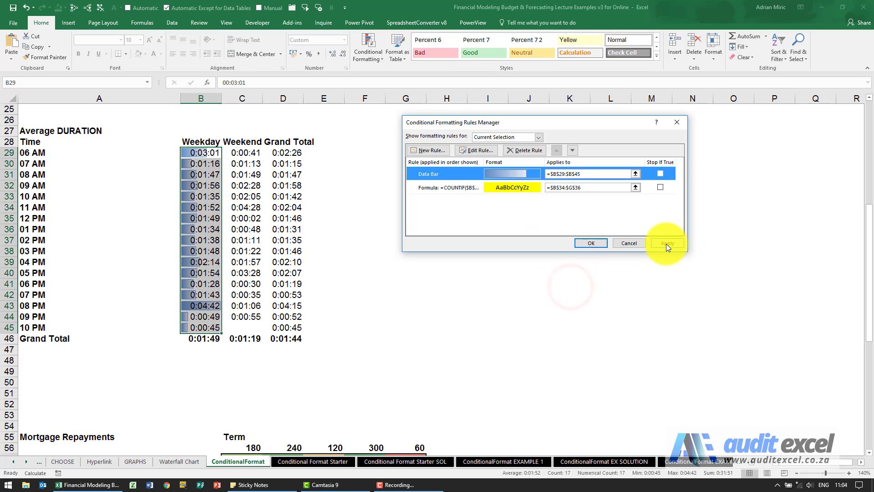
left_click(668, 243)
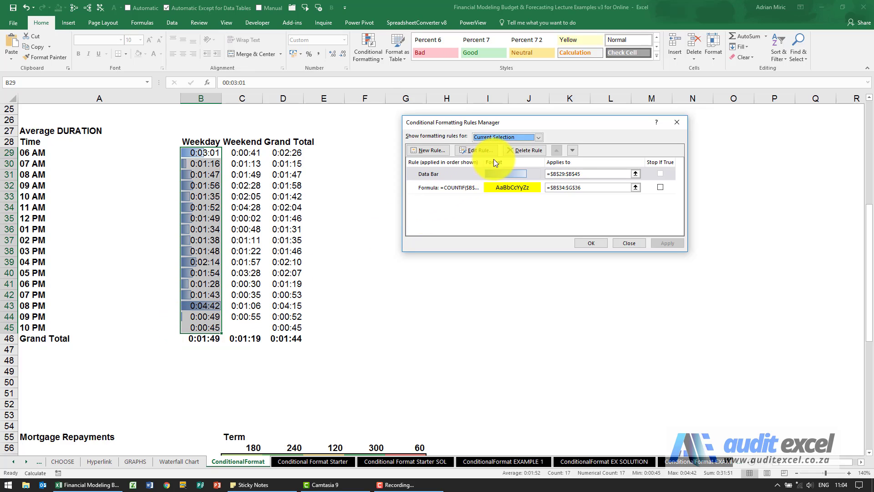
Set the data bar maximum to Highest Value and apply the change.
left_click(478, 151)
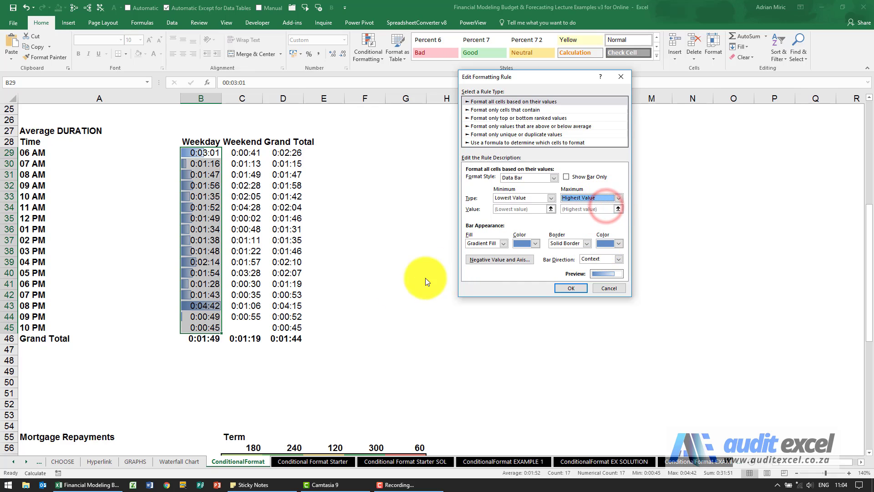
left_click(571, 288)
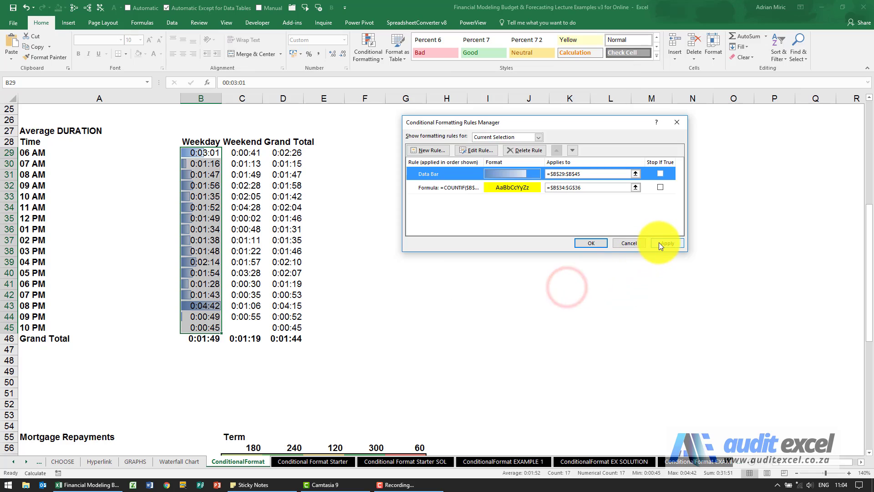
left_click(668, 242)
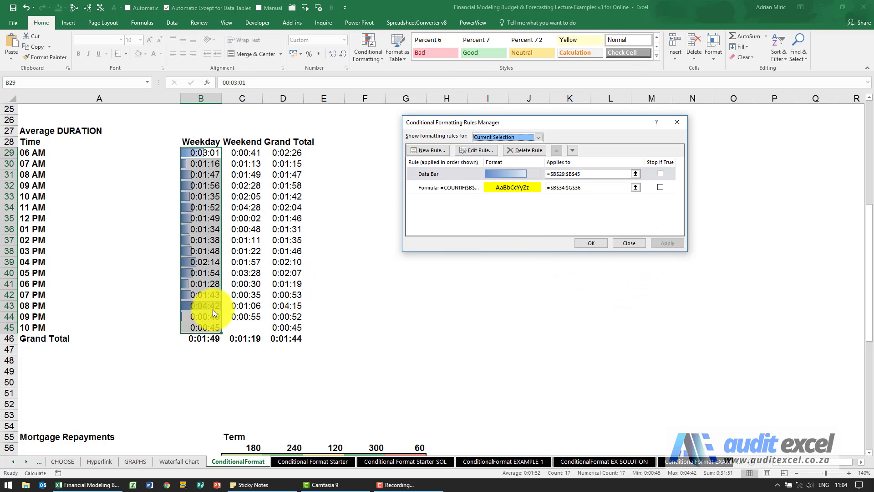
mouse_move(195, 310)
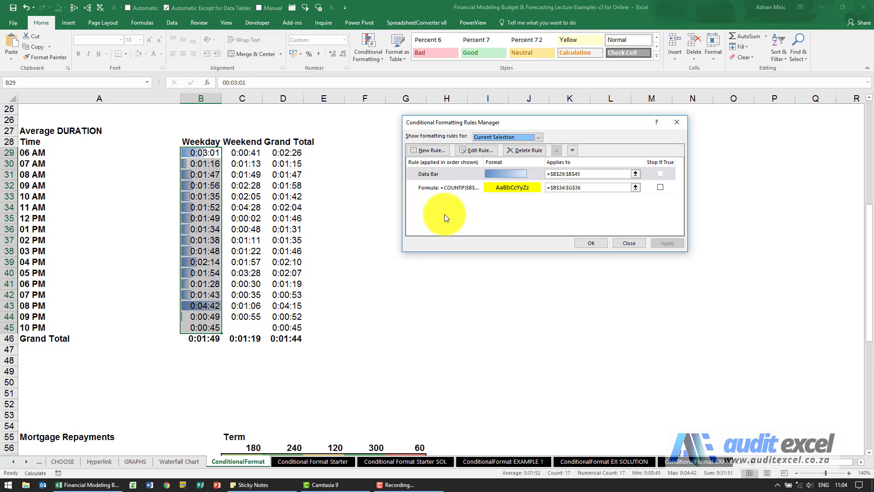
Switch the data bar minimum and maximum to Percent (0 and 100) and close the Rules Manager.
left_click(476, 151)
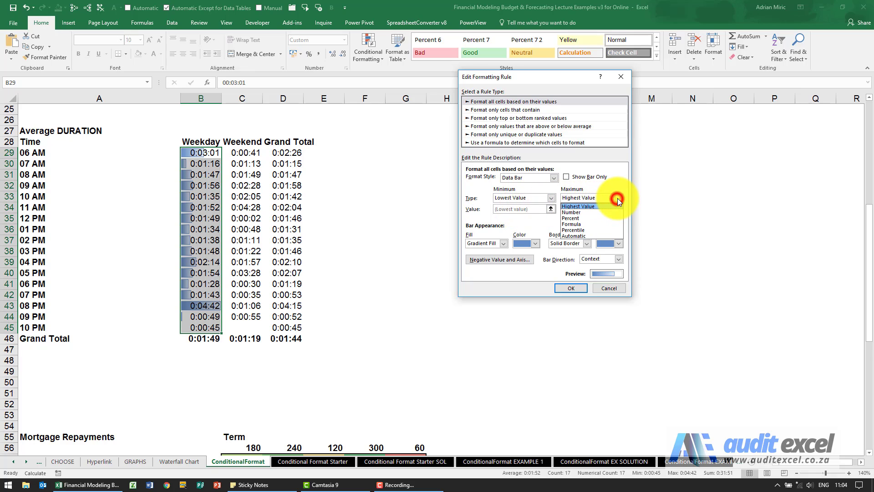
left_click(570, 218)
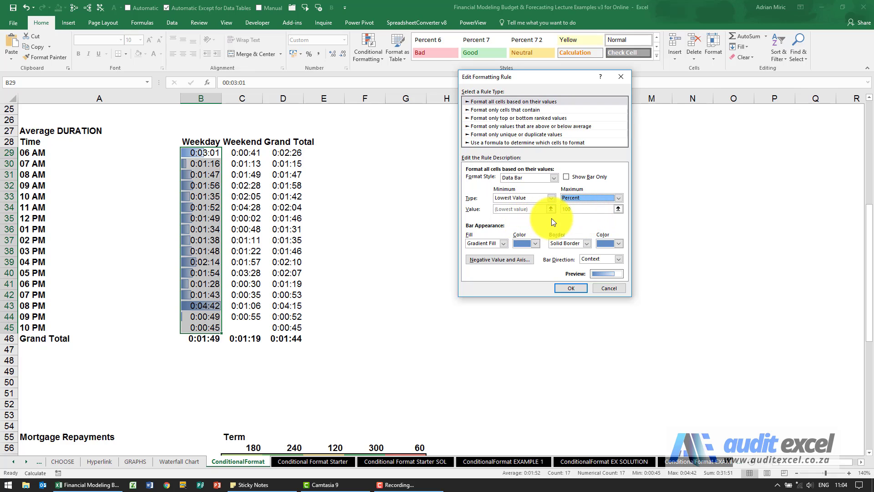
left_click(551, 197)
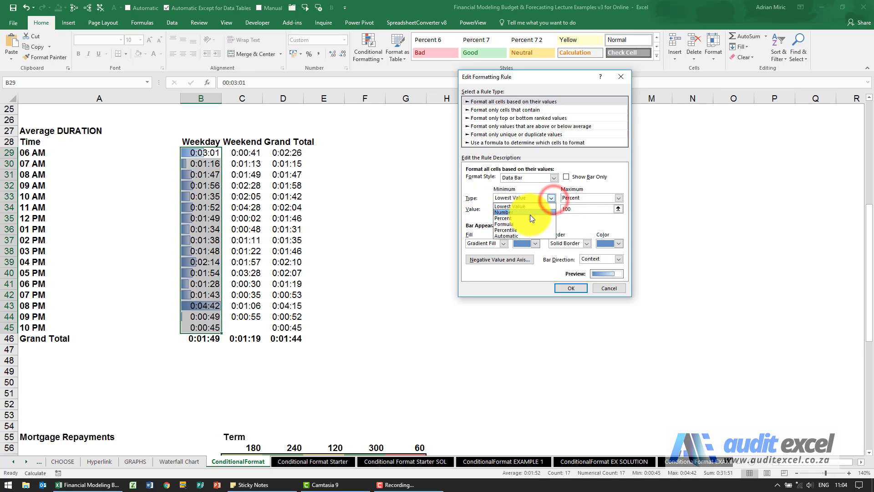
left_click(503, 218)
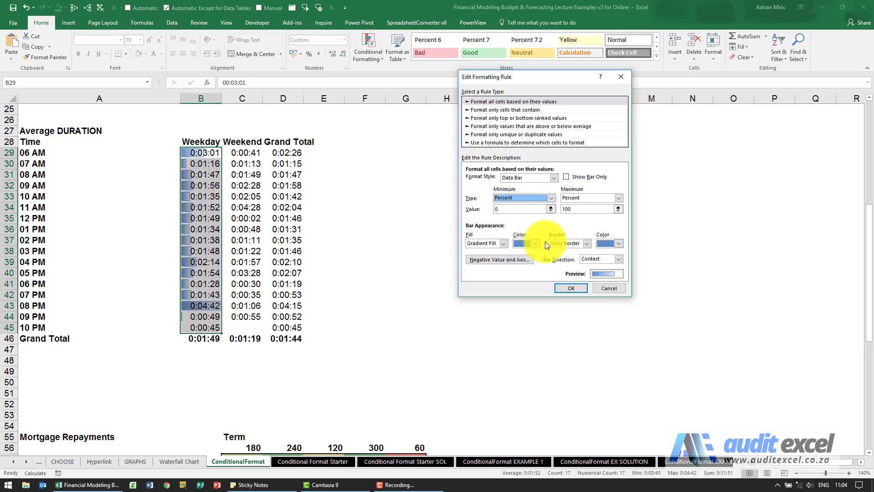
left_click(571, 288)
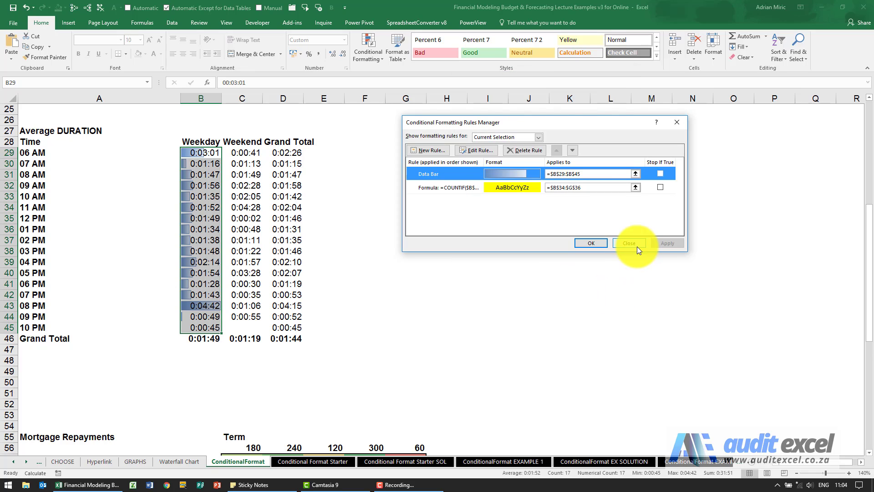
left_click(629, 243)
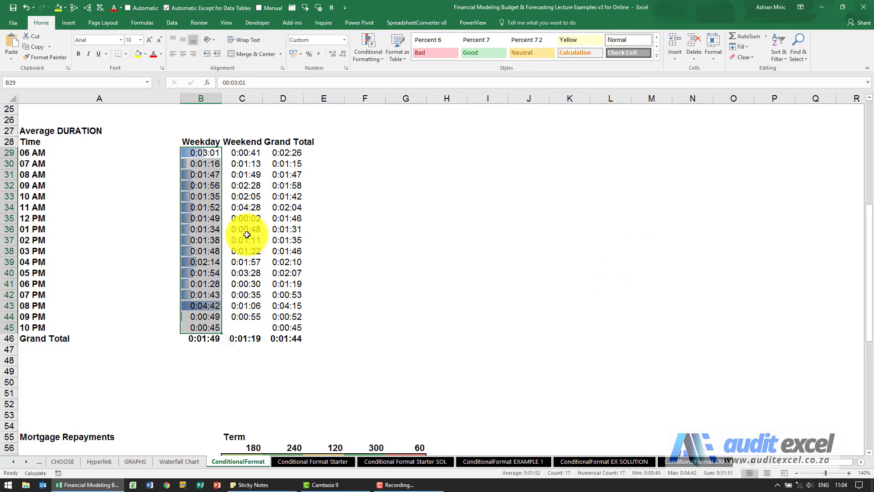
scroll("down", 3)
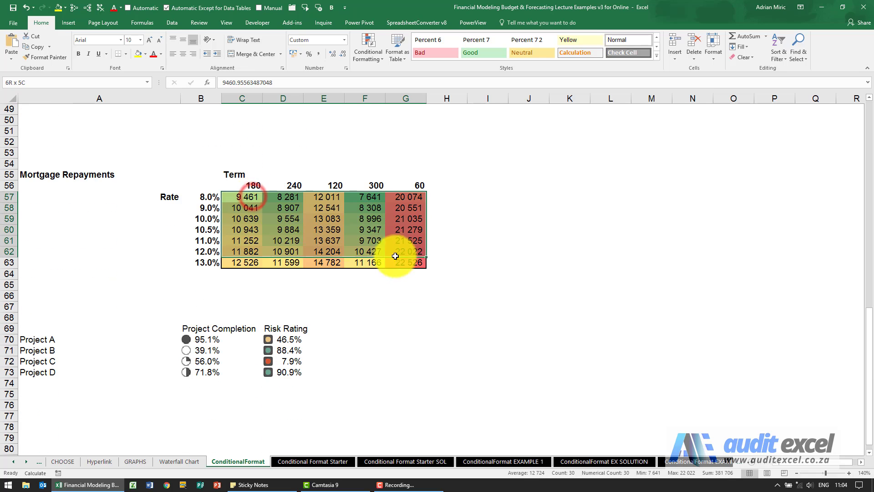
Edit the mortgage table's colour scale rule, keeping 3-Color Scale and Lowest Value minimum.
left_click(367, 46)
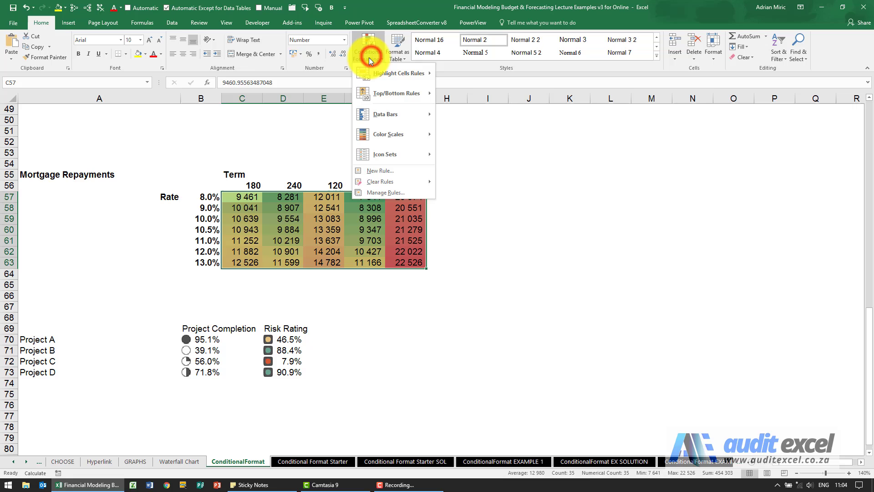
left_click(384, 193)
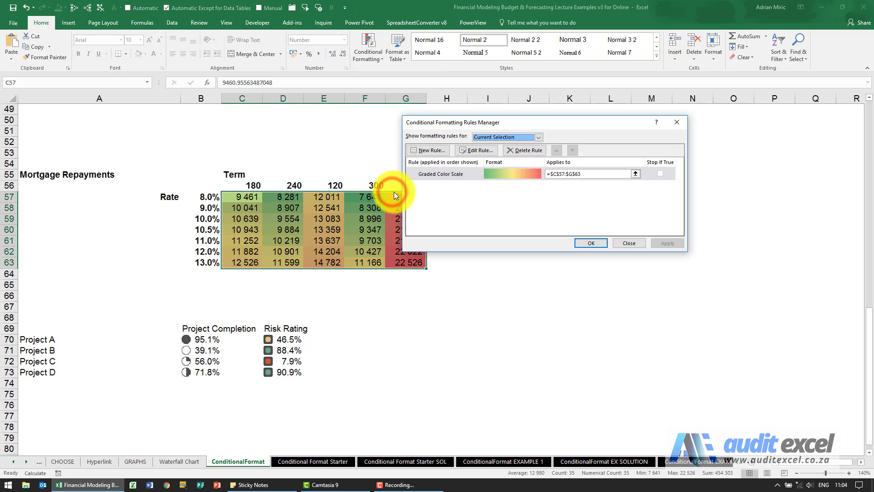
left_click(477, 151)
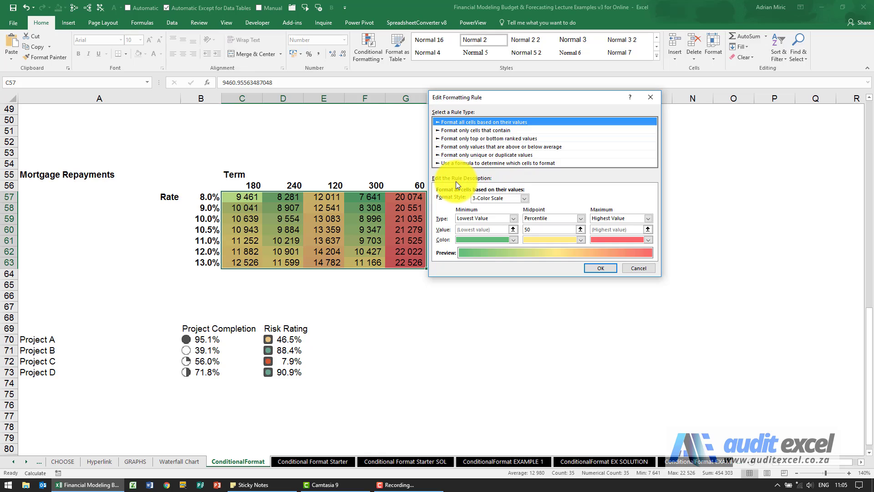
mouse_move(466, 218)
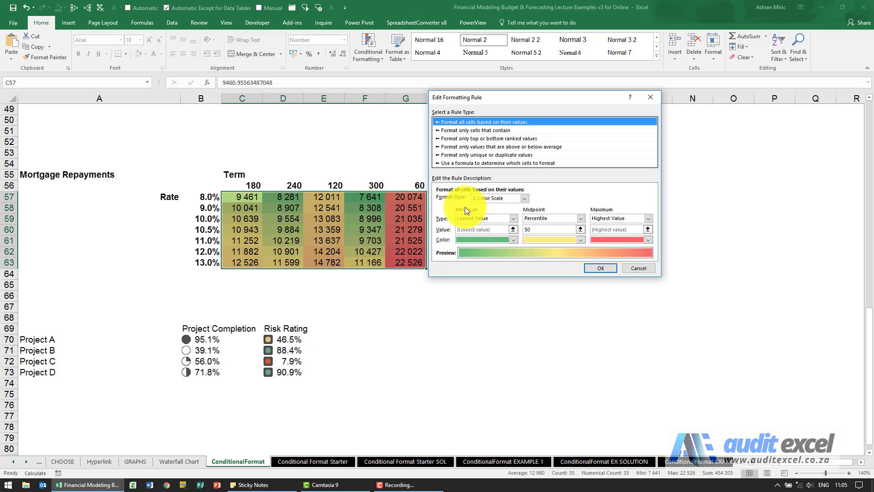
left_click(526, 198)
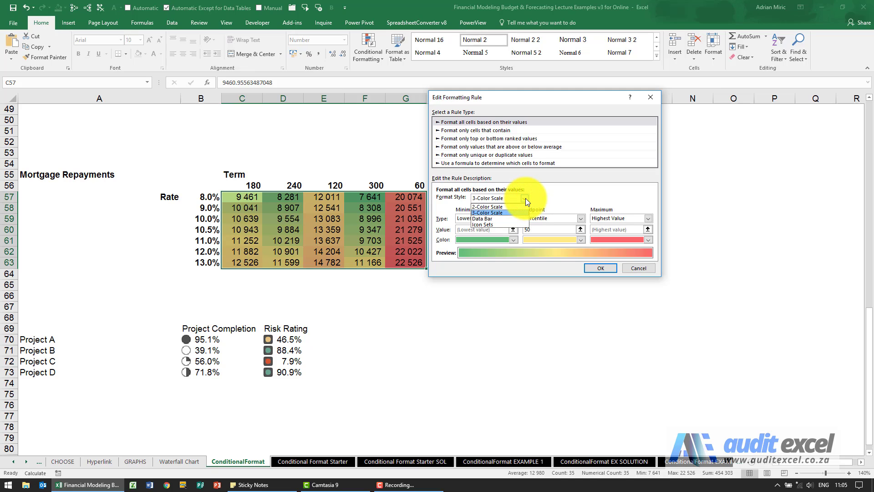
left_click(488, 212)
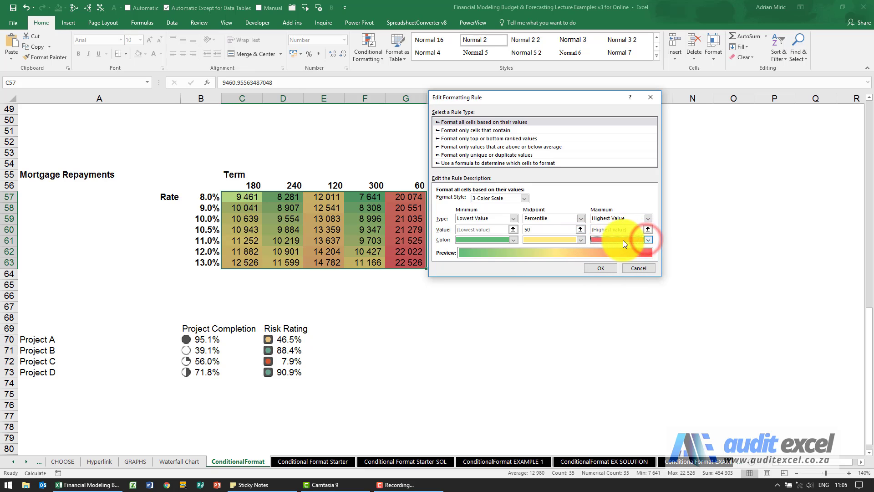
left_click(513, 219)
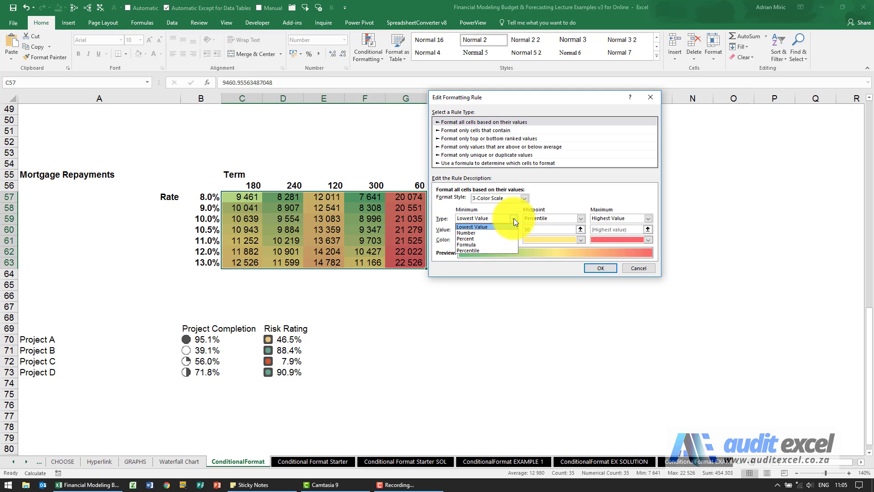
left_click(473, 226)
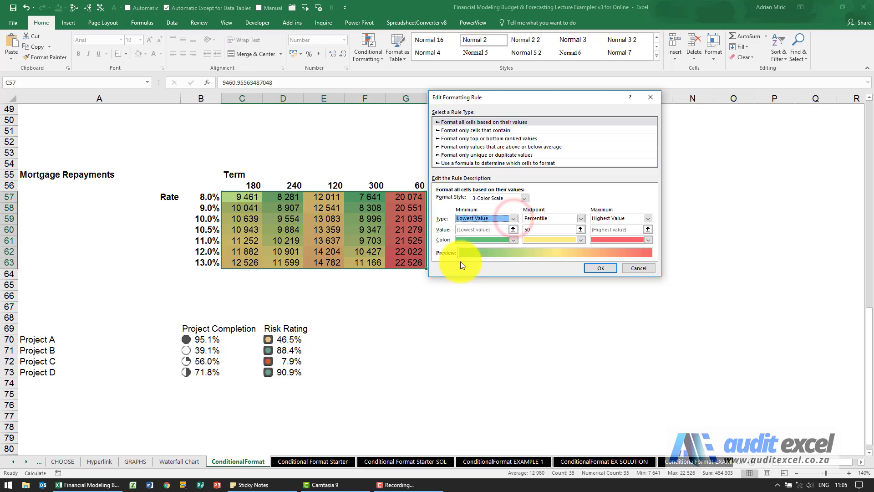
left_click(513, 218)
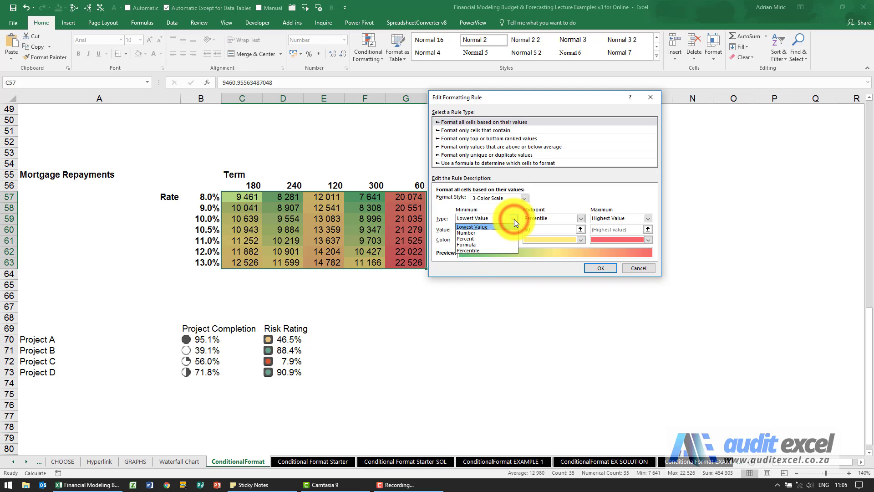
left_click(476, 227)
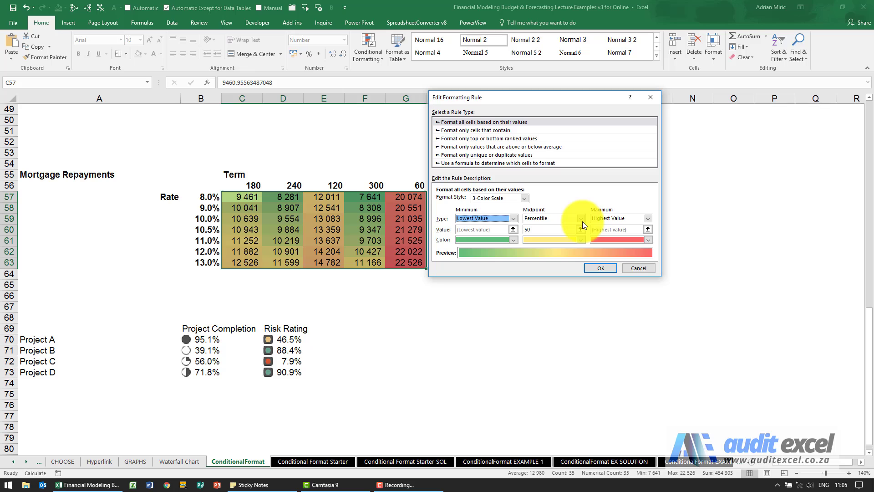
Set the midpoint to the number 9347, apply it to the heat map and close the rules.
left_click(581, 218)
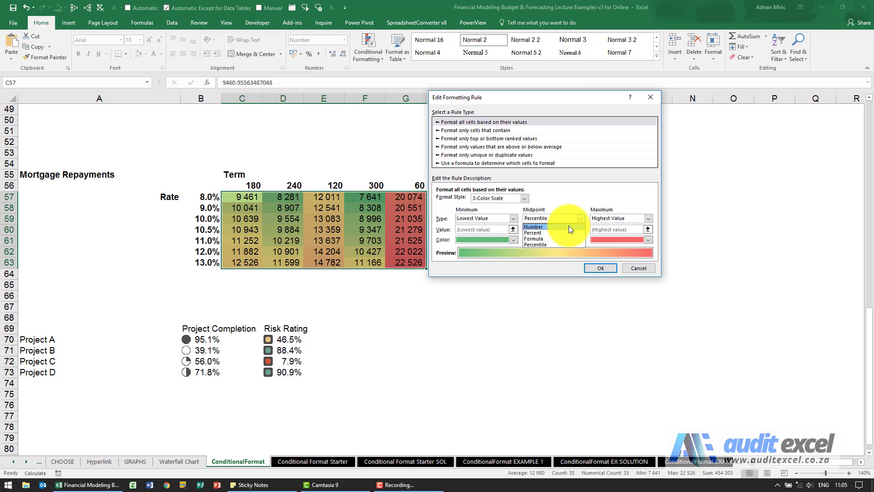
mouse_move(565, 229)
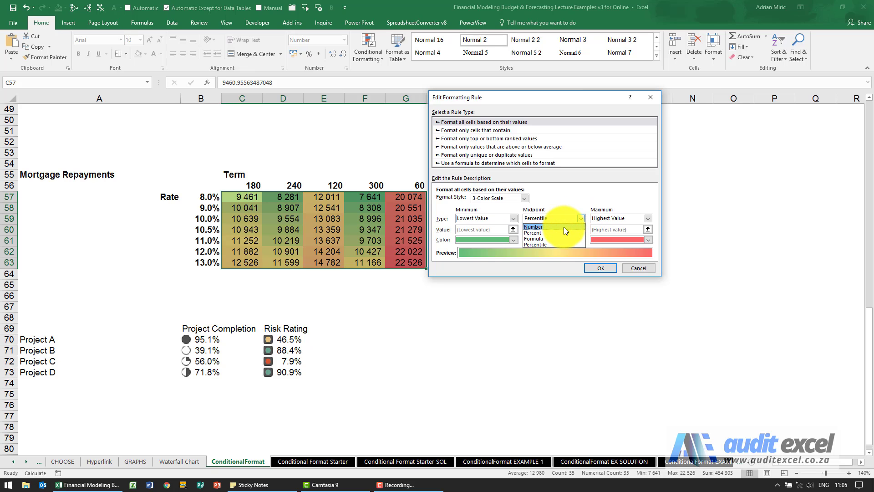
left_click(533, 227)
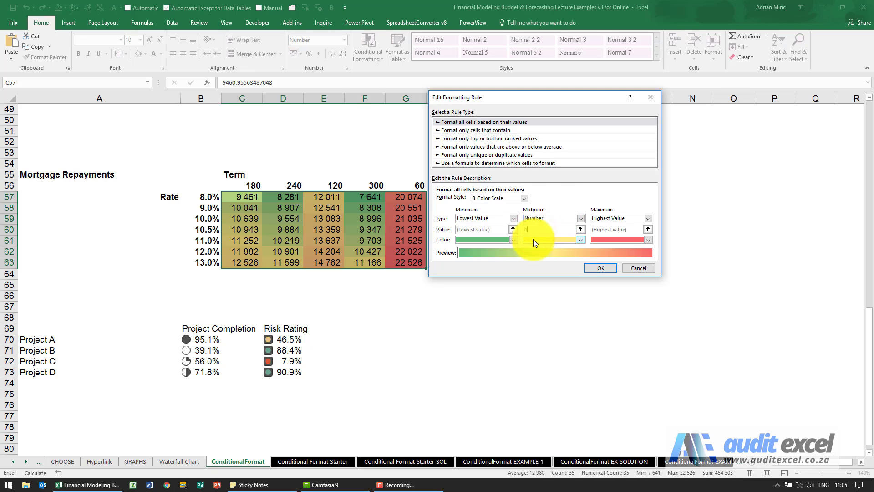
left_click(551, 229)
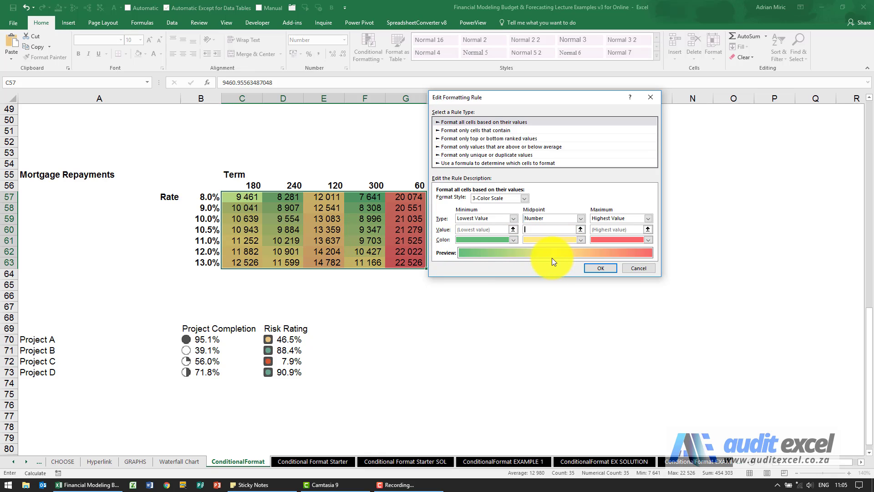
type("9347")
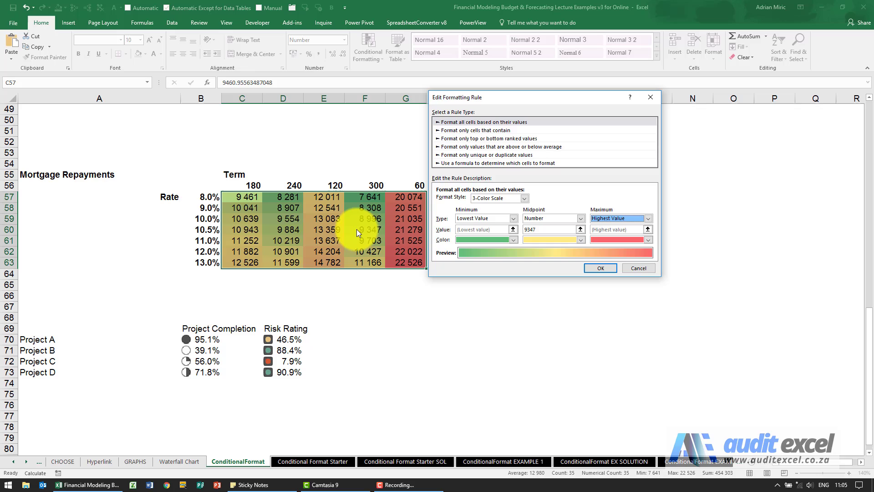
left_click(600, 268)
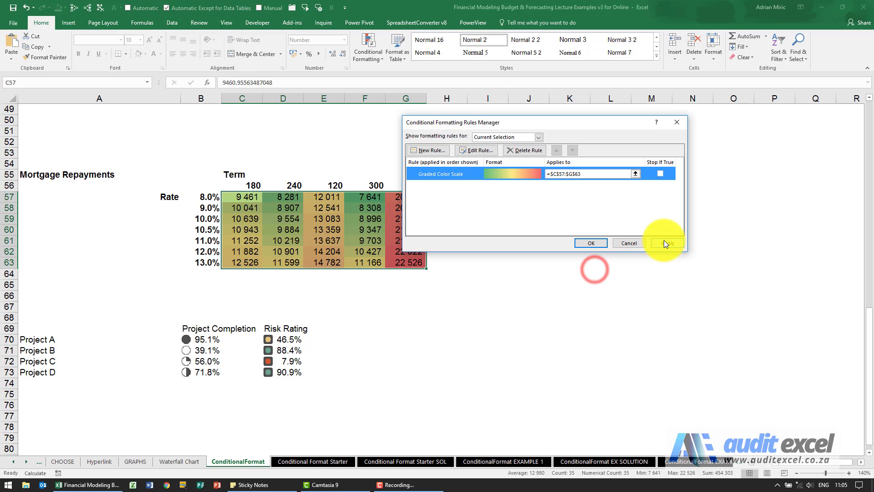
left_click(667, 243)
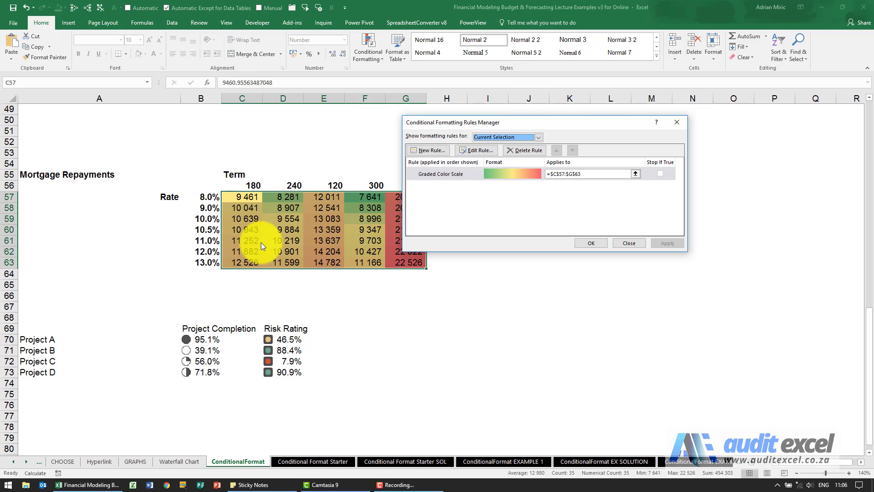
mouse_move(368, 232)
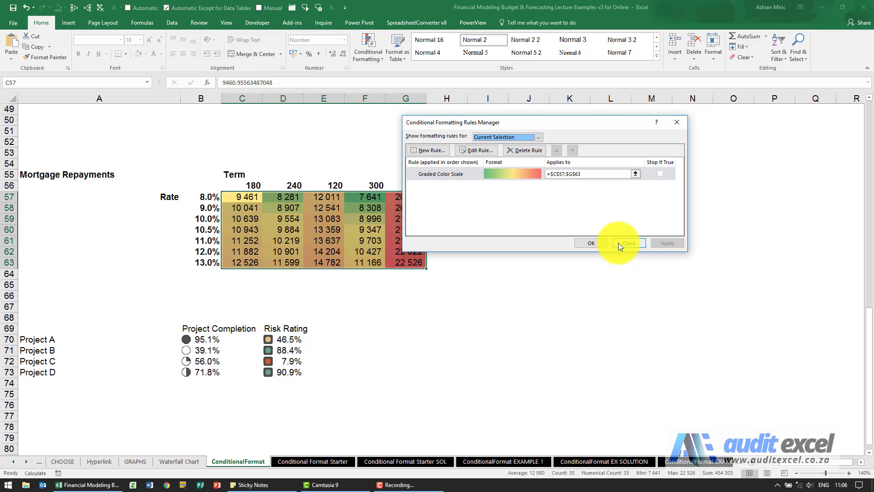
left_click(629, 243)
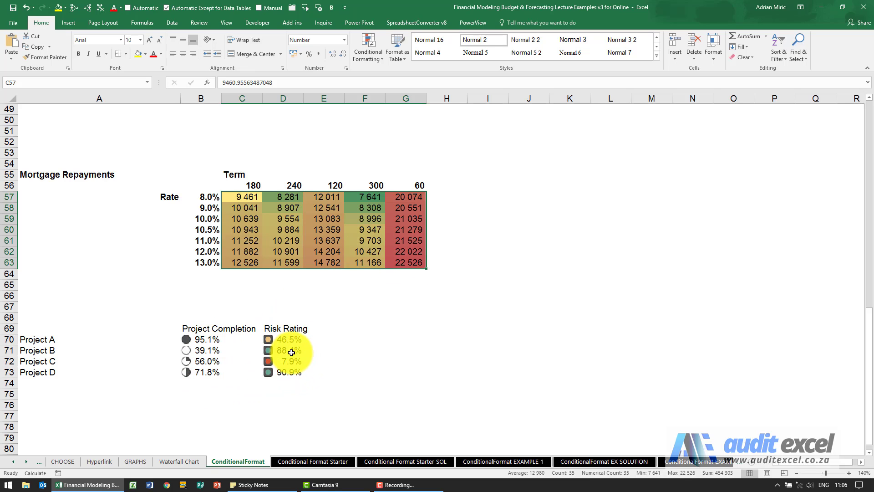
Select the four Risk Rating values and edit their icon set rule.
left_click(289, 351)
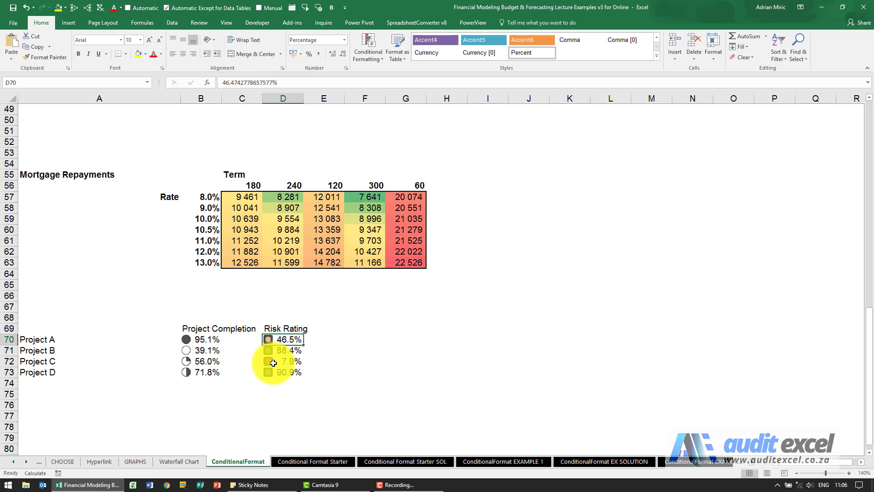
left_click_drag(283, 339, 282, 372)
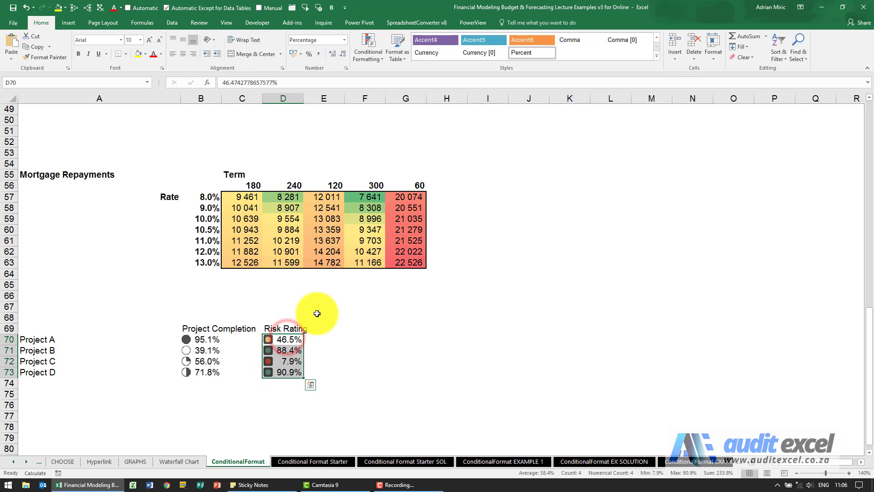
left_click(367, 45)
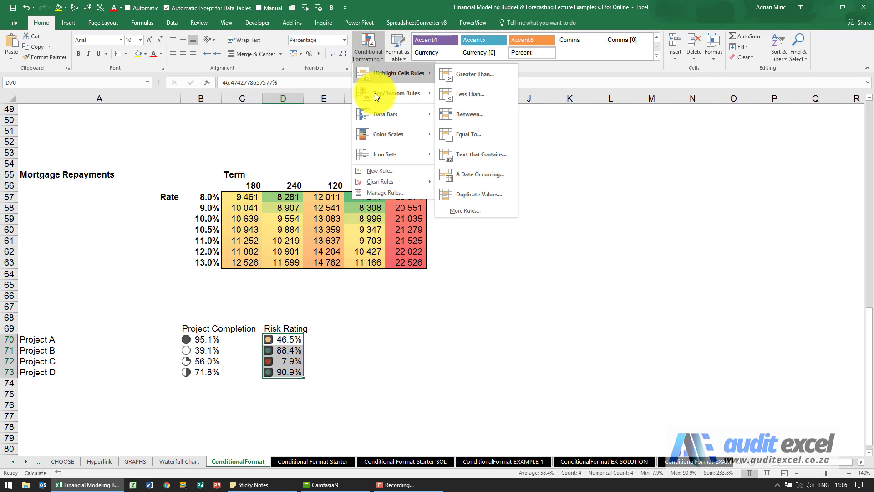
left_click(385, 192)
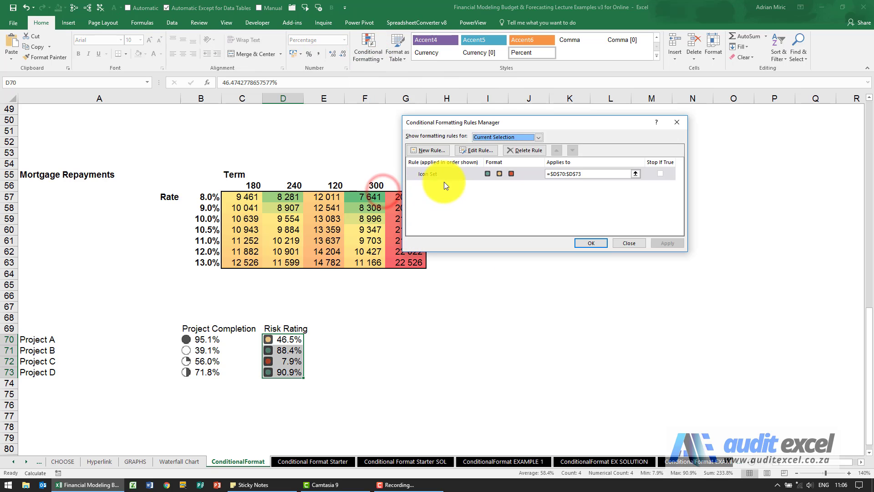
left_click(475, 150)
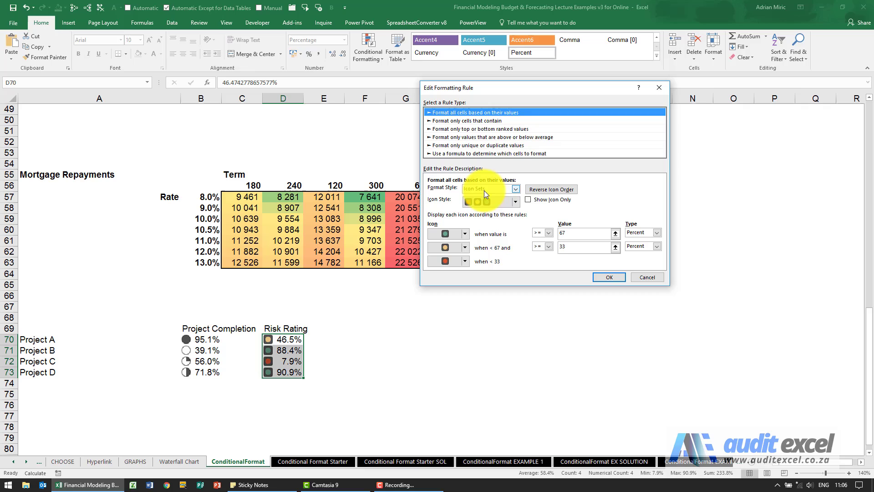
Reverse the Risk Rating icon order, apply it, and reopen the rule.
left_click(515, 189)
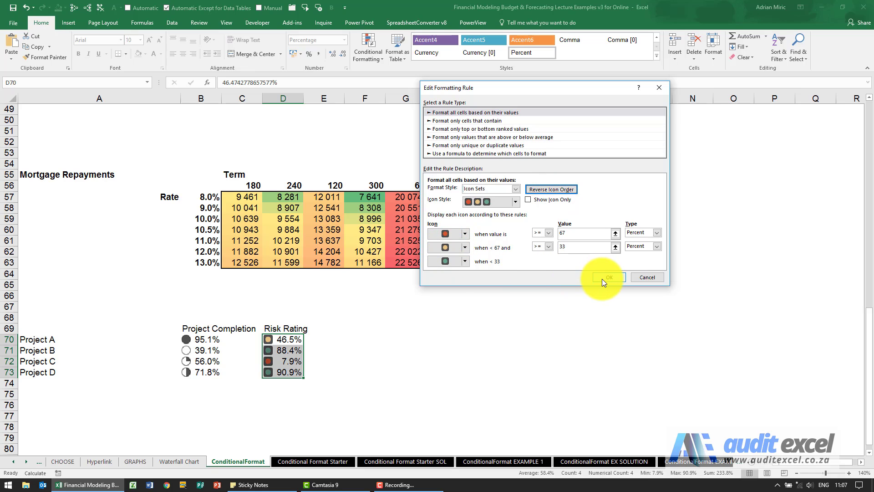
left_click(609, 277)
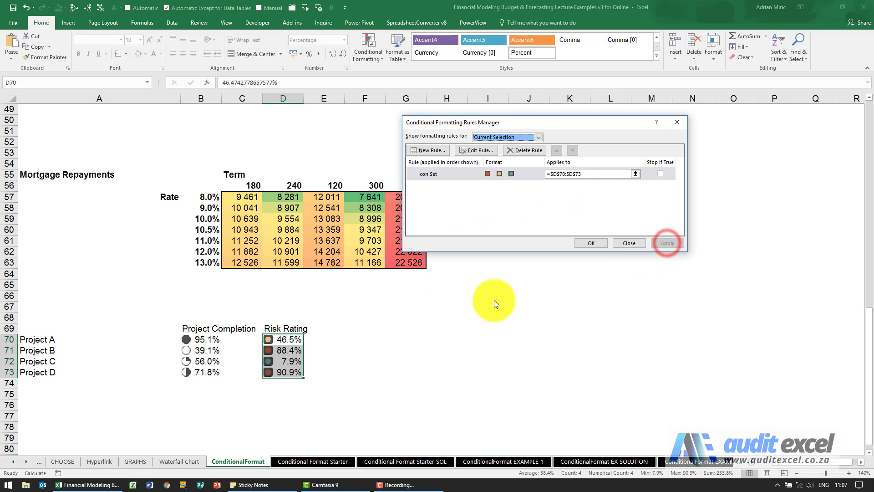
left_click(668, 242)
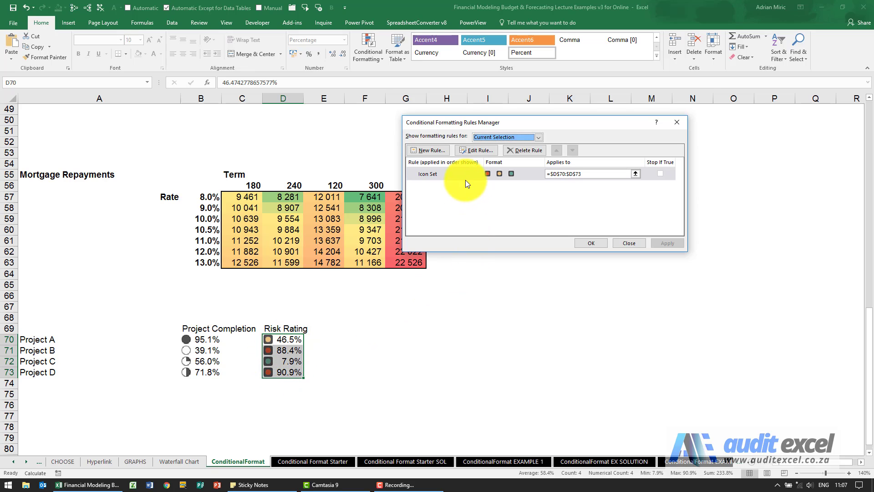
left_click(475, 150)
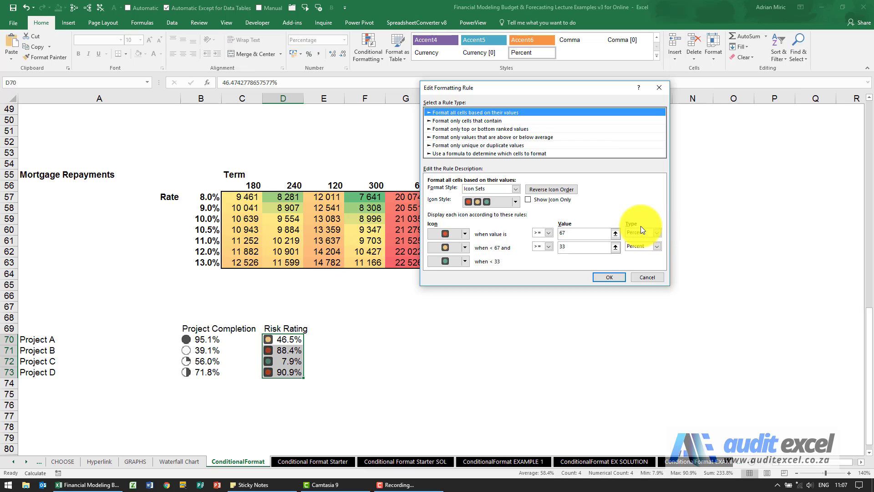
mouse_move(649, 236)
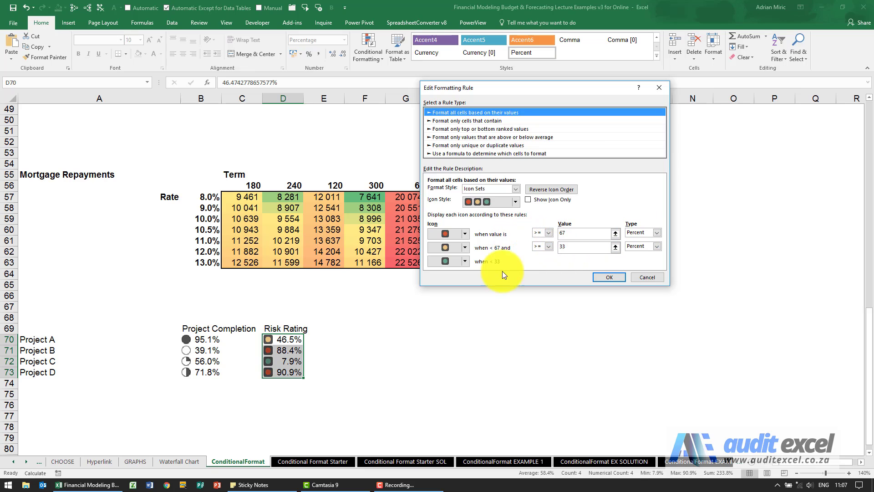
mouse_move(516, 293)
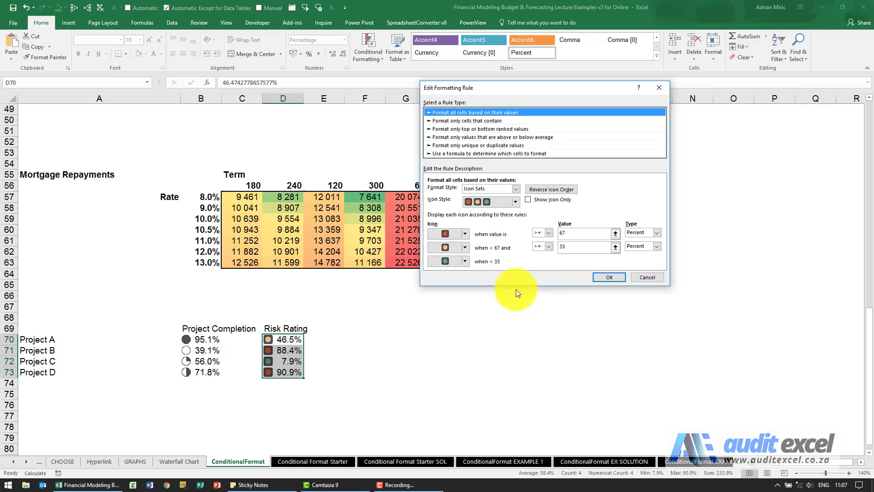
left_click(584, 233)
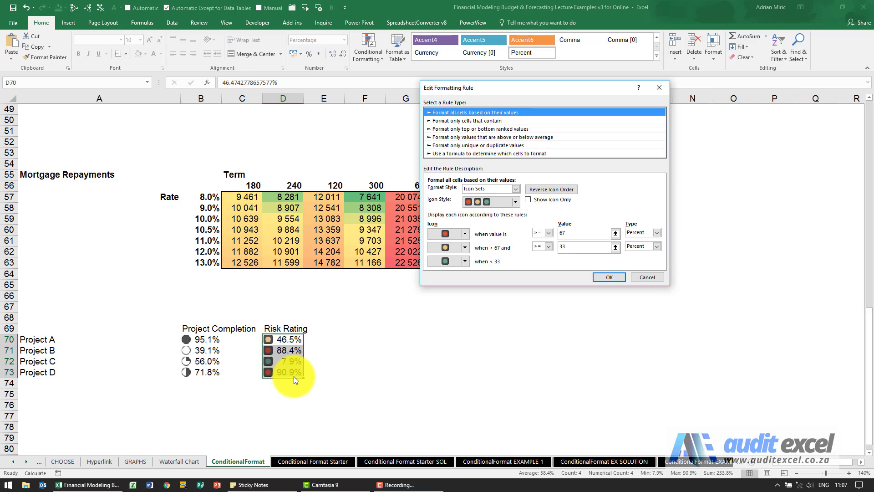
mouse_move(298, 372)
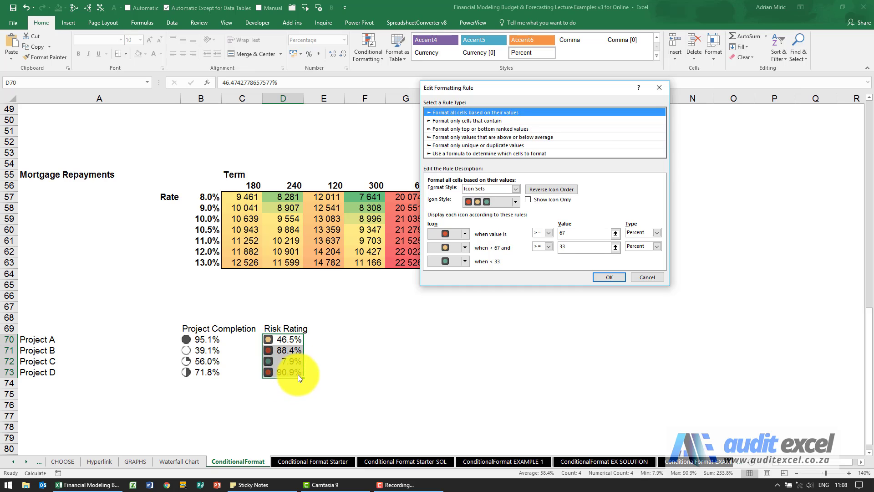
mouse_move(292, 378)
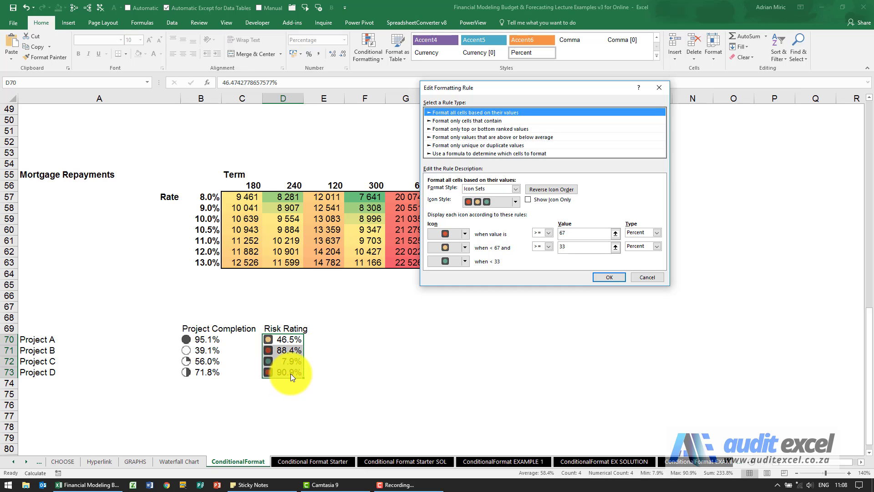
left_click(464, 234)
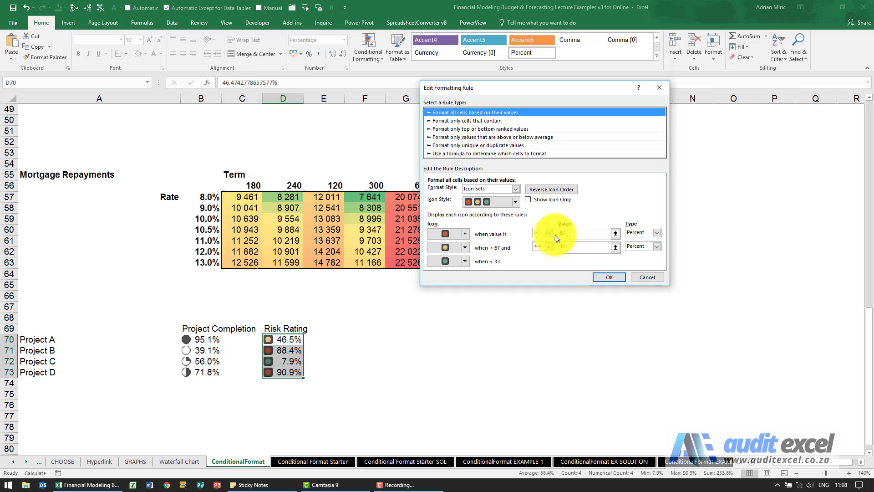
left_click(657, 232)
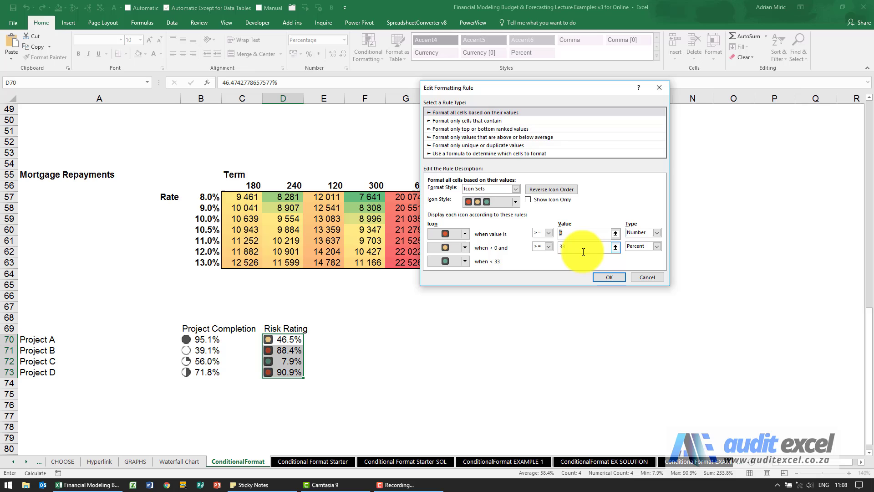
Set the Risk Rating thresholds to the numbers 0.9 and 0.1 and apply the rule.
type("0.90")
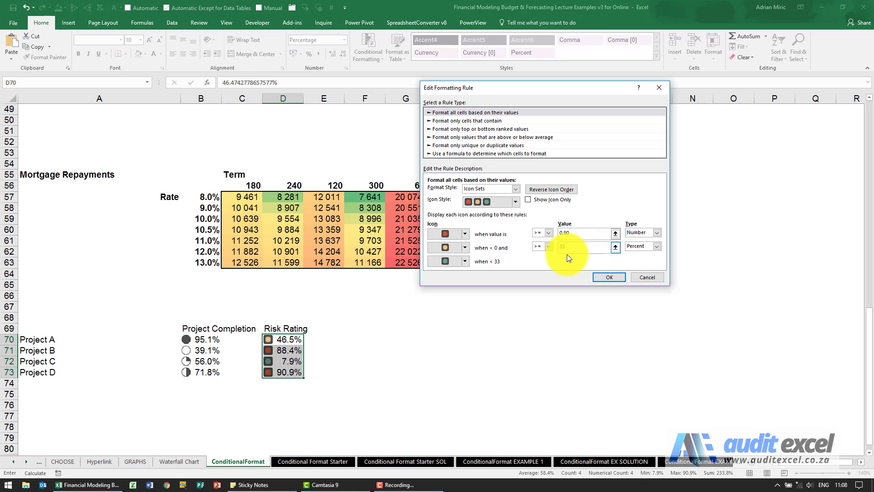
mouse_move(326, 347)
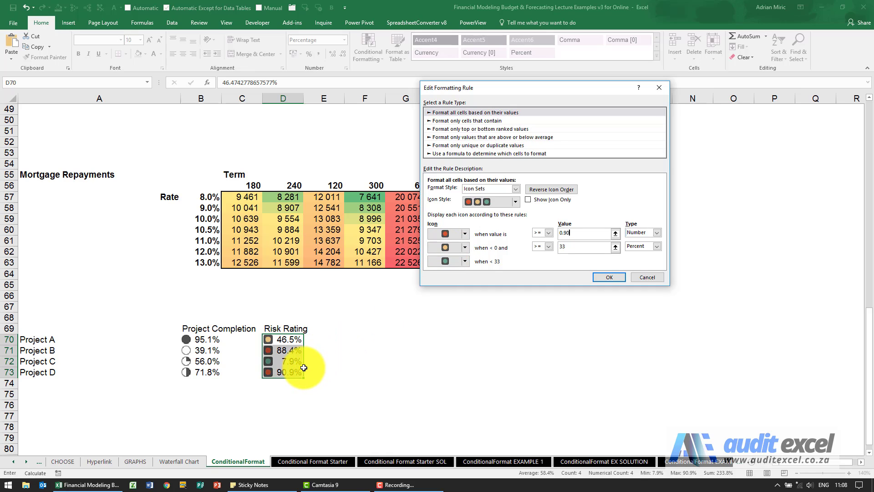
mouse_move(300, 370)
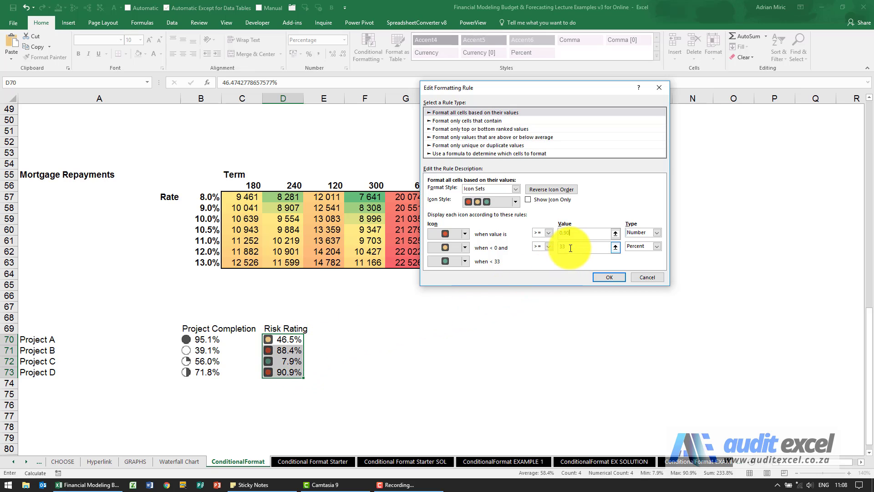
left_click(656, 246)
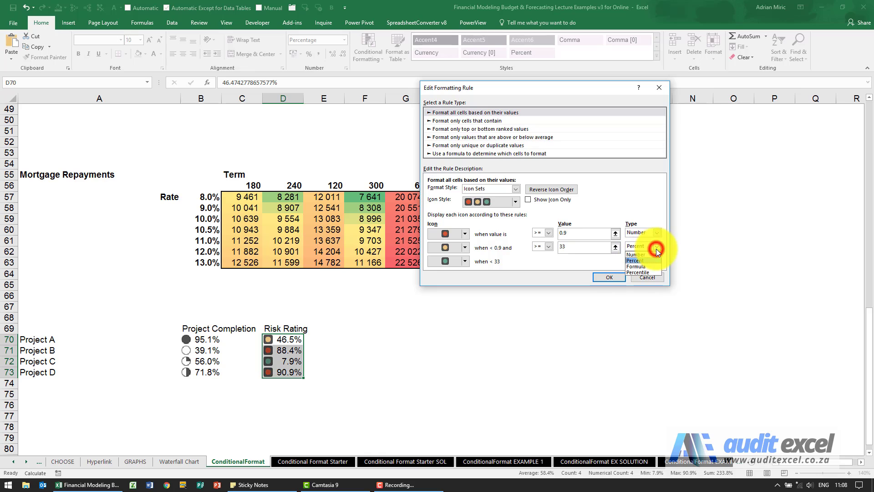
left_click(635, 254)
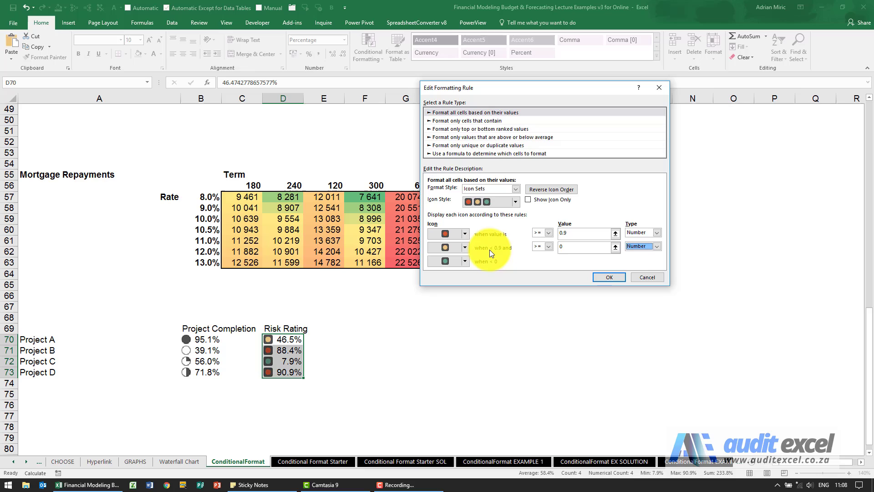
mouse_move(500, 251)
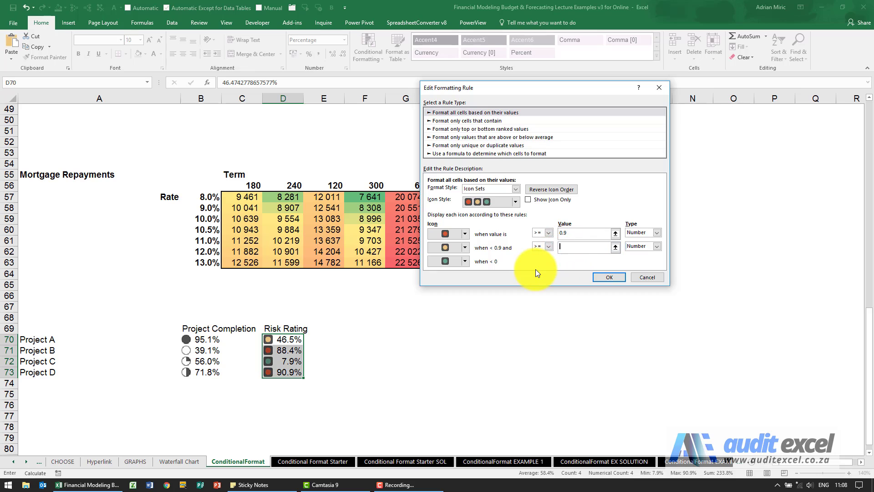
type("0.1")
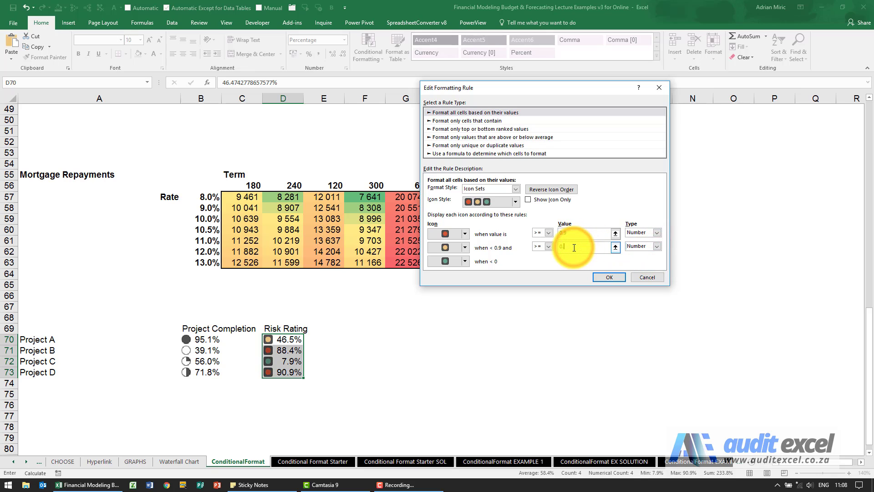
type("0.1")
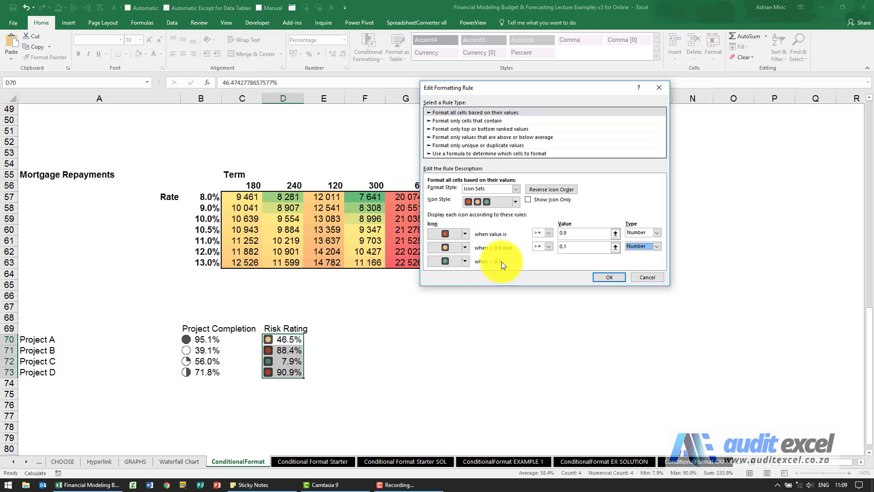
mouse_move(519, 268)
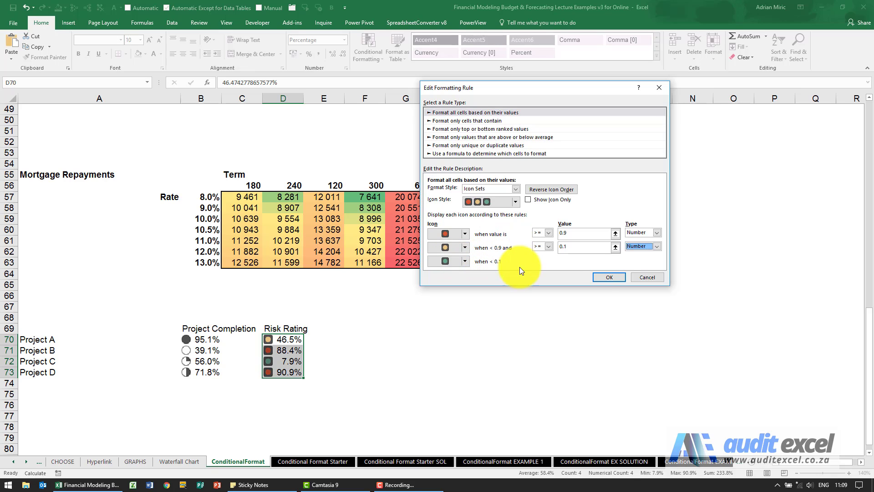
left_click(609, 277)
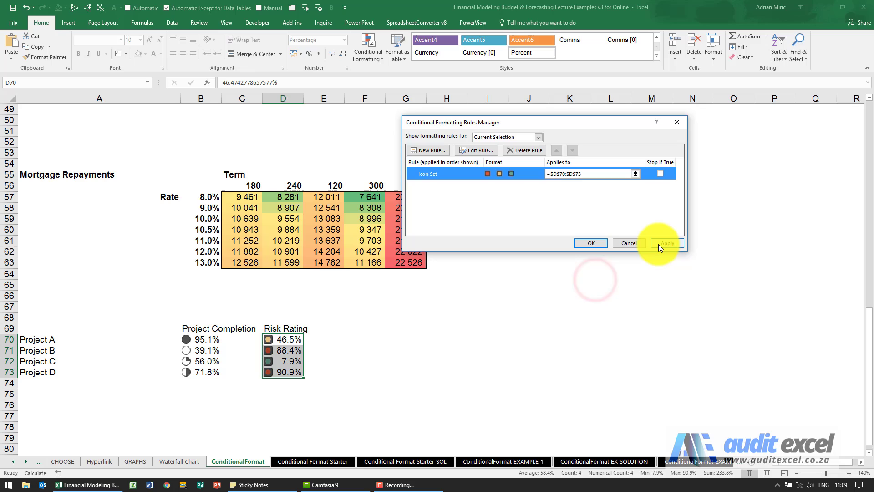
left_click(667, 243)
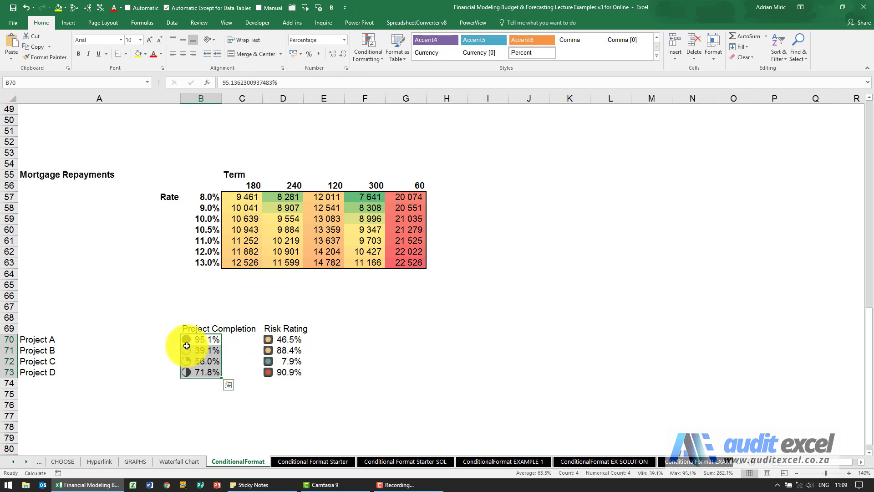
mouse_move(187, 354)
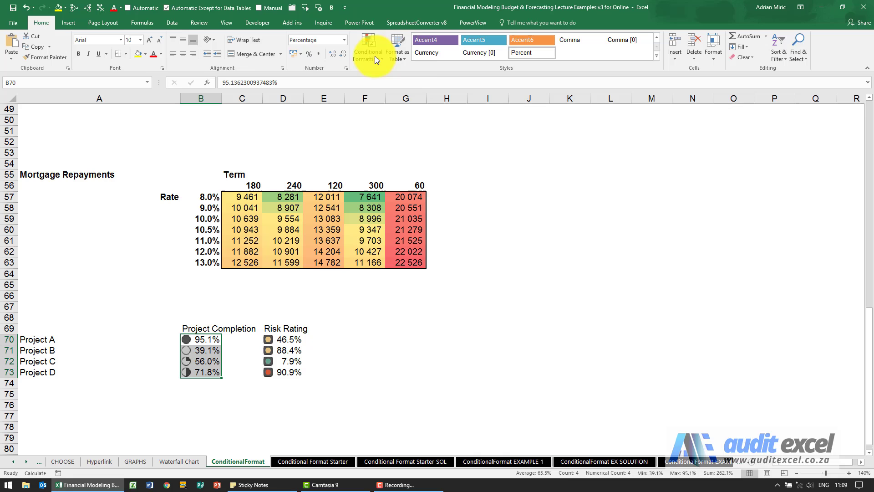
Edit the icon set rule on the Project Completion cells B70:B73.
left_click(367, 47)
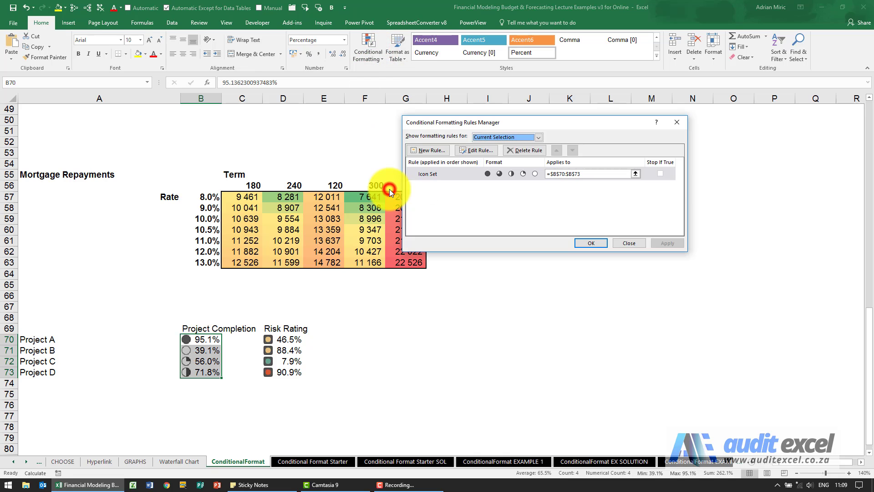
left_click(476, 150)
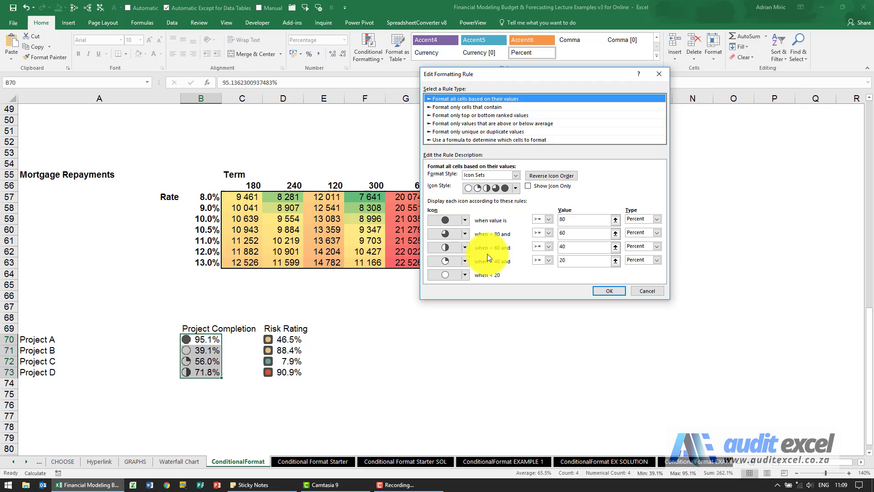
mouse_move(385, 314)
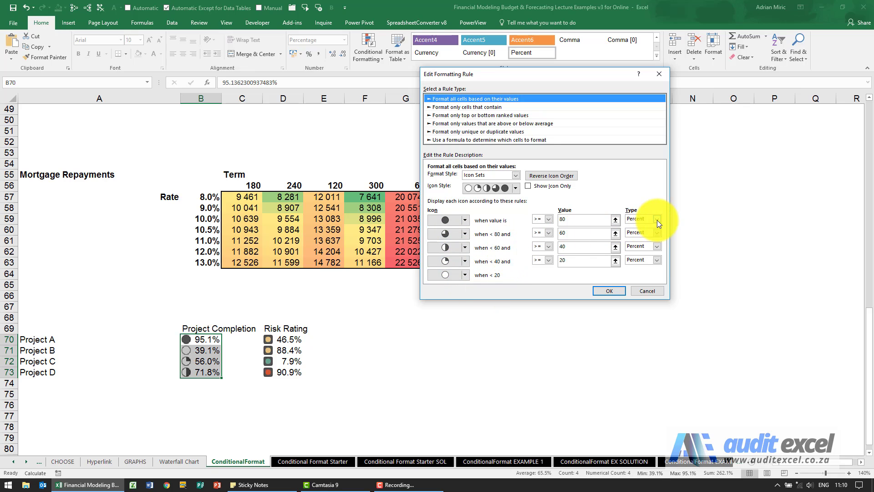
Set the Project Completion thresholds to numbers 0.8, 0.6, 0.4, 0.2, apply, and reopen to verify.
left_click(657, 218)
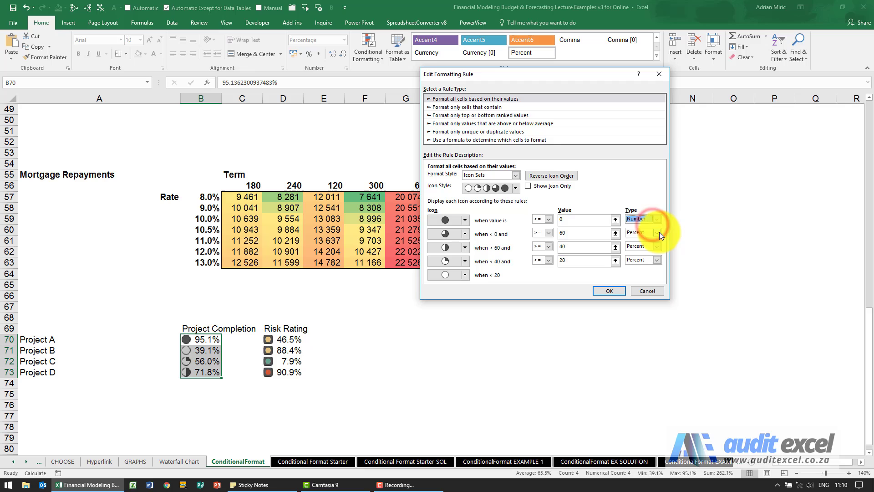
left_click(656, 246)
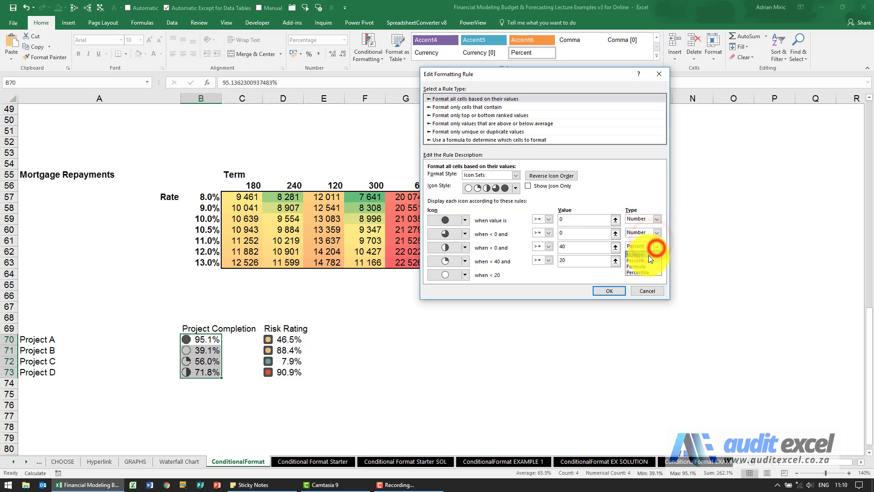
left_click(643, 254)
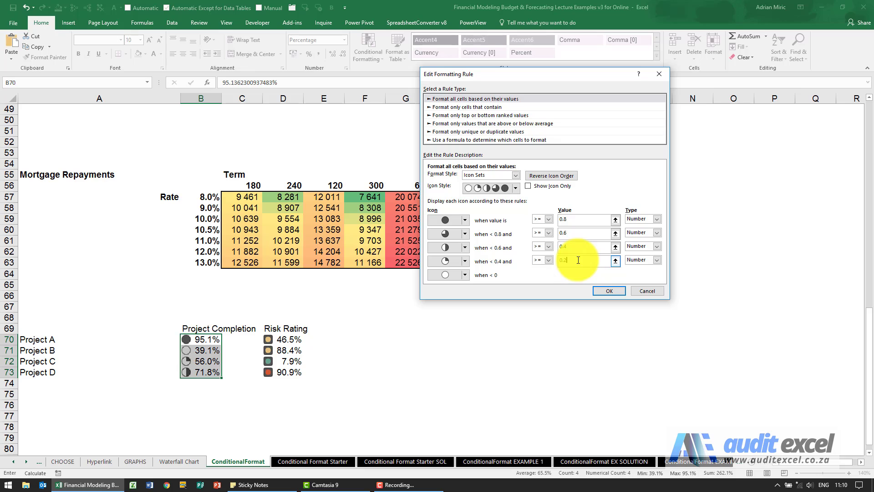
left_click(610, 291)
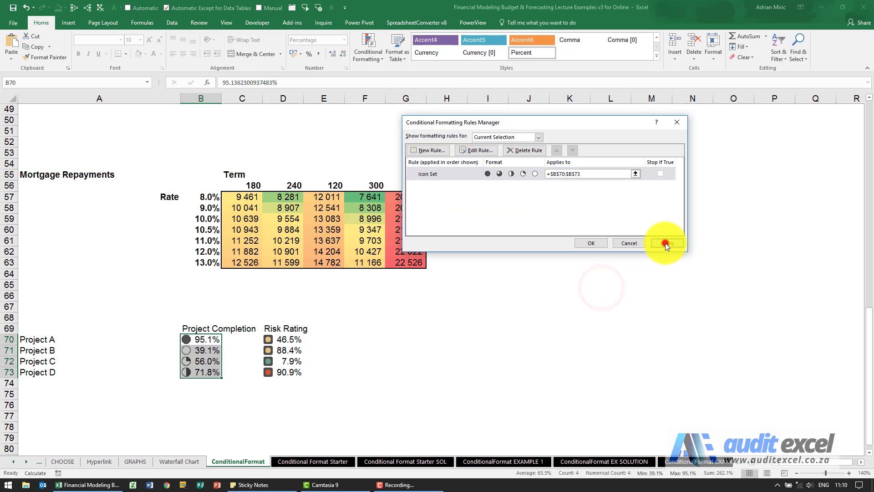
left_click(667, 243)
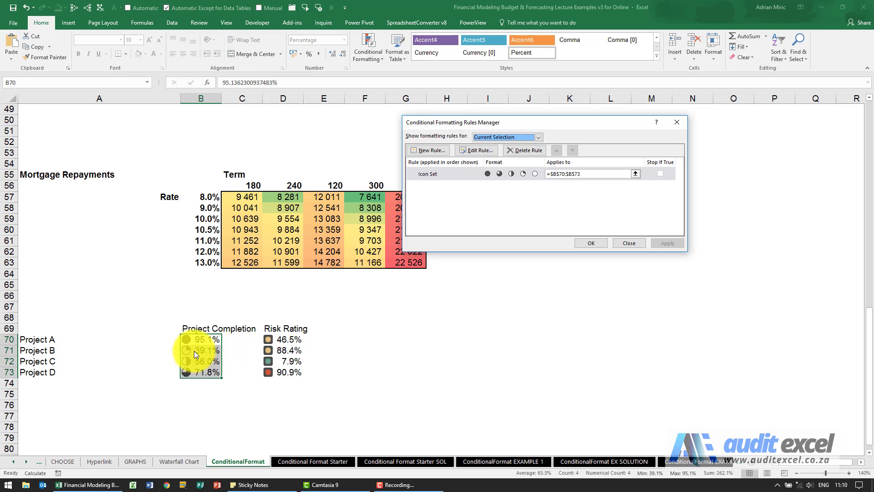
mouse_move(203, 342)
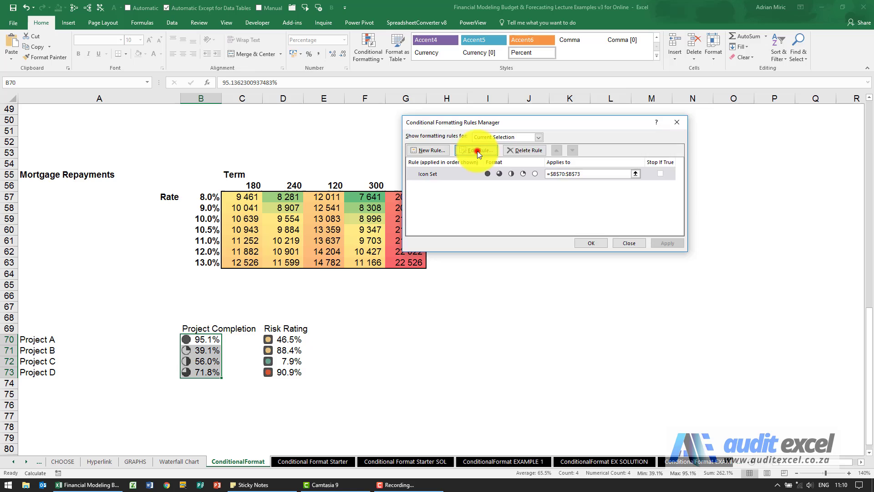
left_click(476, 150)
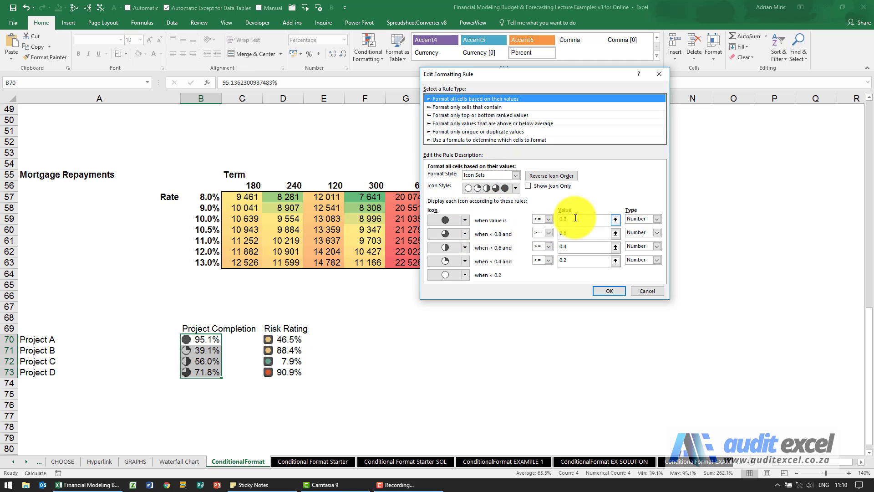